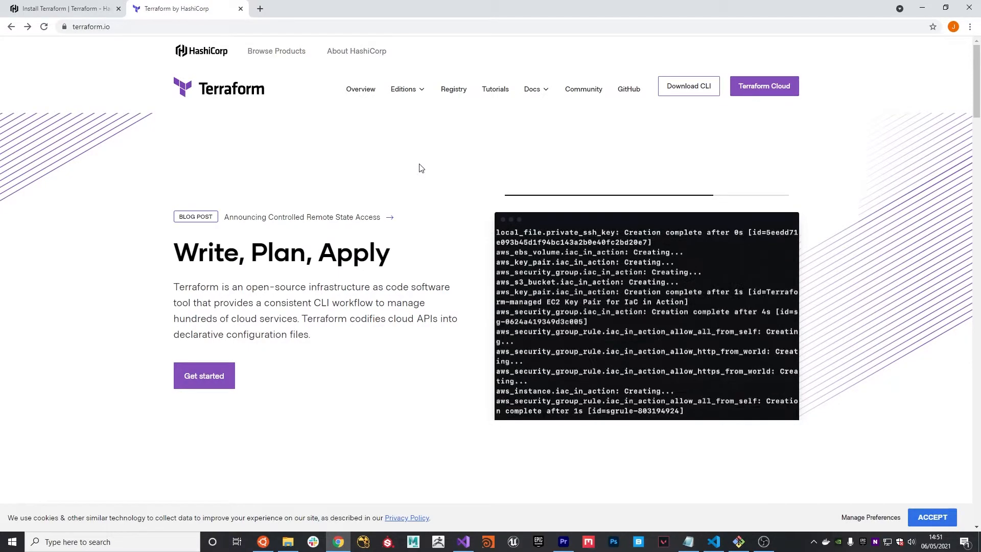
Step: Switch to the Install Terraform tab and scroll to the Linux Ubuntu/Debian commands
click(56, 9)
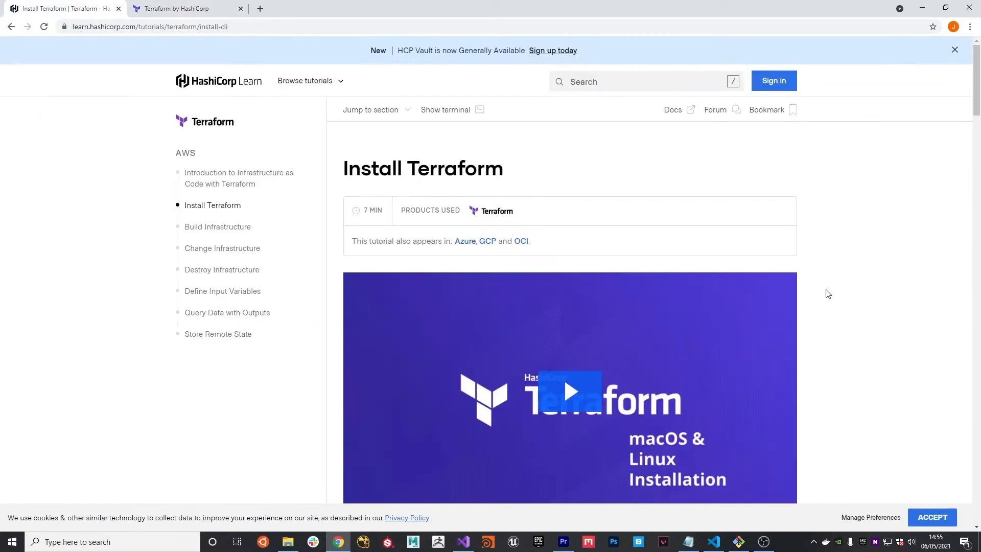
scroll(down, 3)
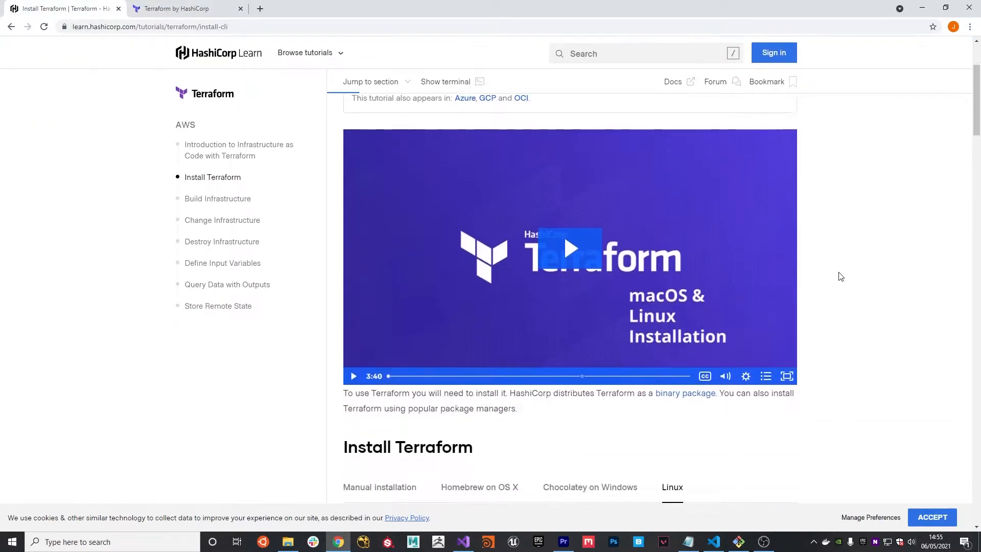
scroll(down, 3)
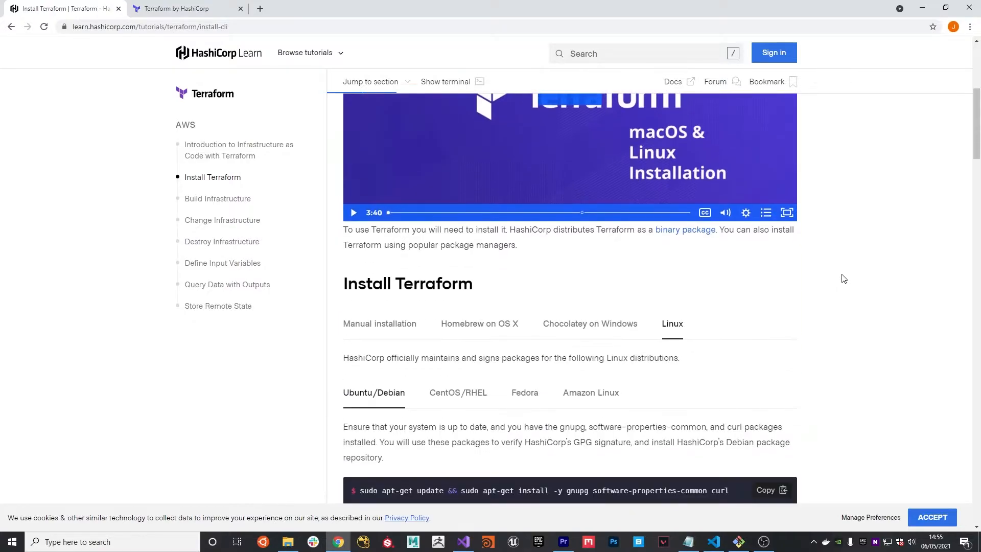
scroll(down, 3)
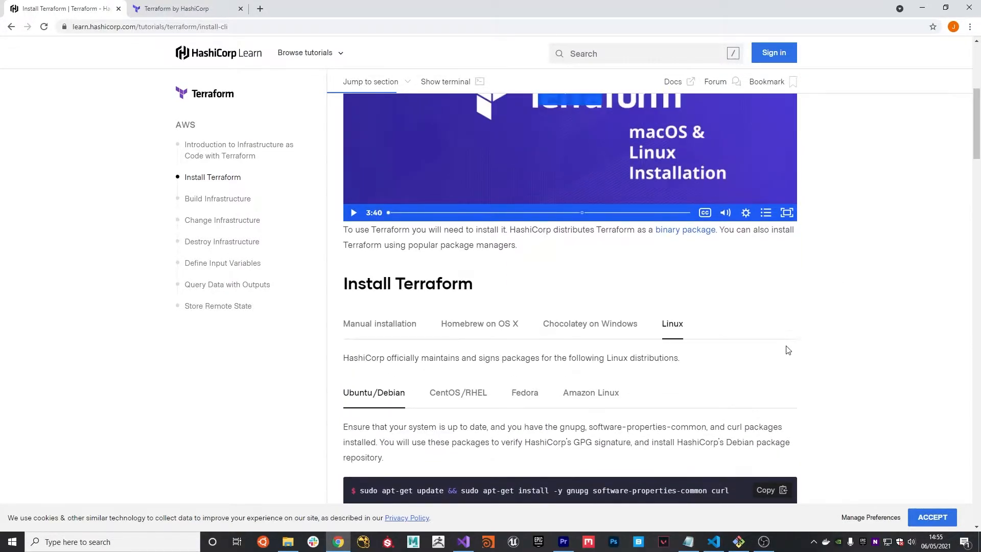
scroll(down, 3)
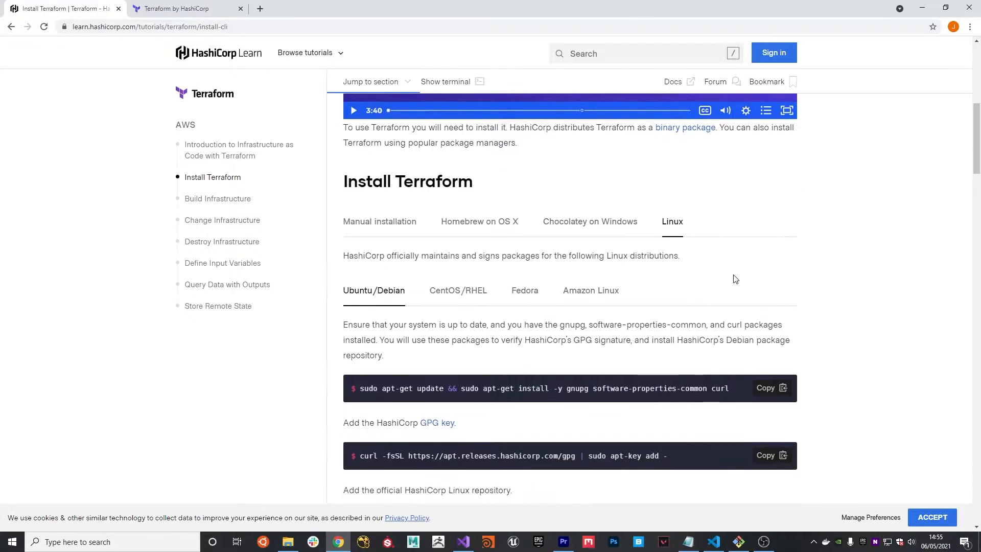
scroll(down, 3)
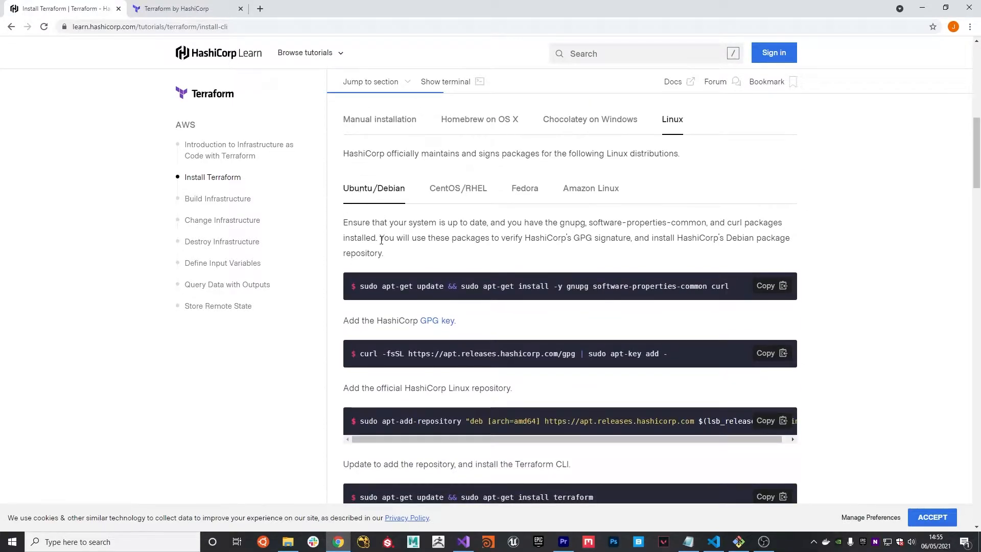
mouse_move(388, 248)
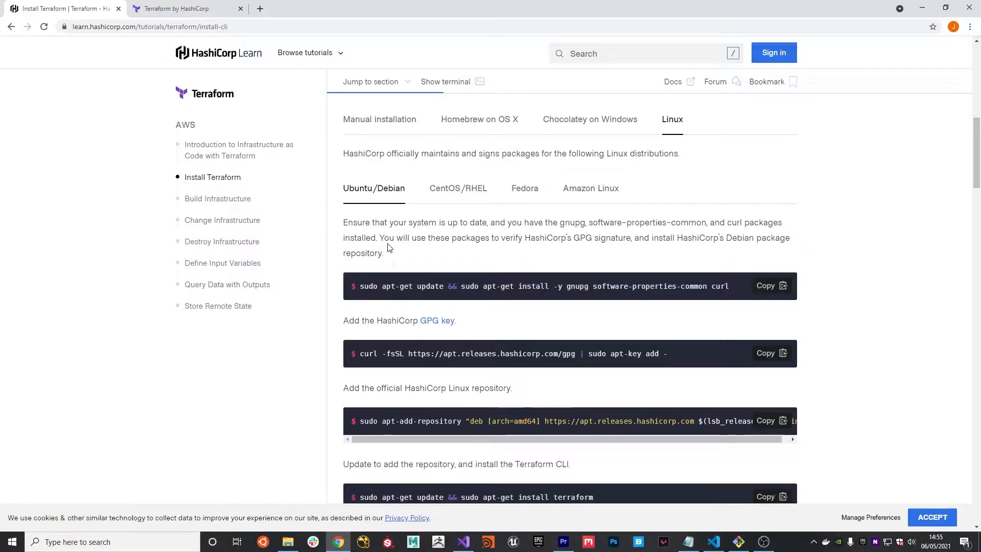
mouse_move(387, 260)
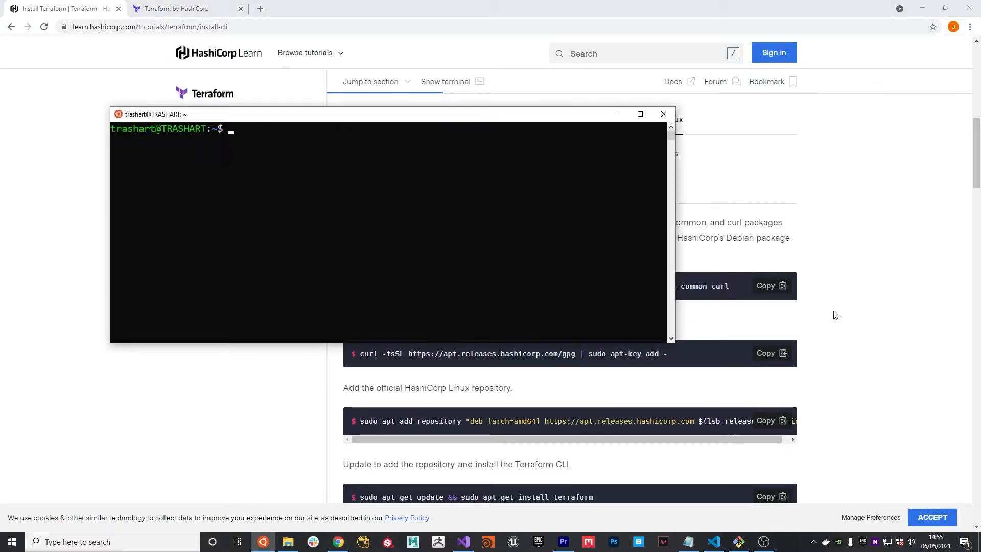
Step: Paste the apt install commands into WSL with the sudo password, then run terraform -help
click(766, 285)
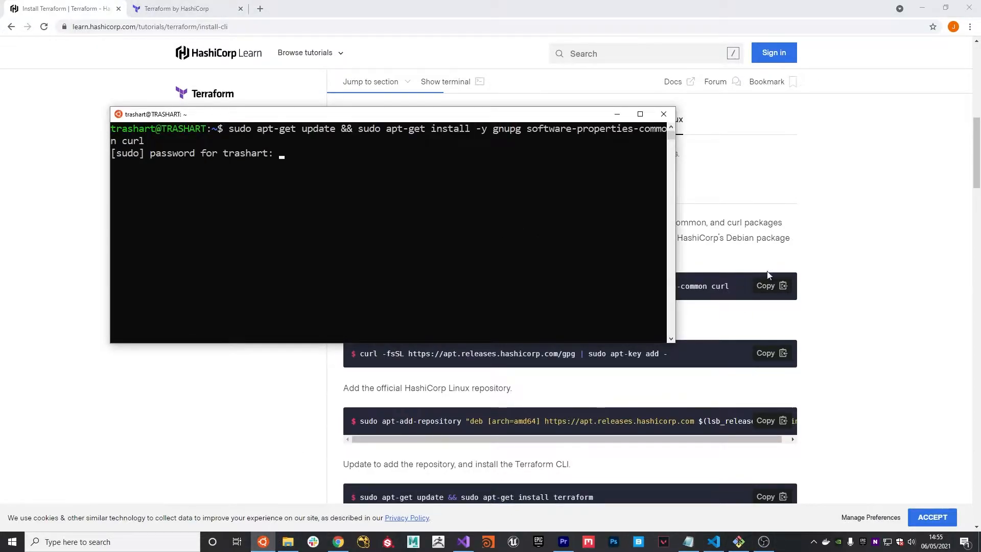
mouse_move(366, 224)
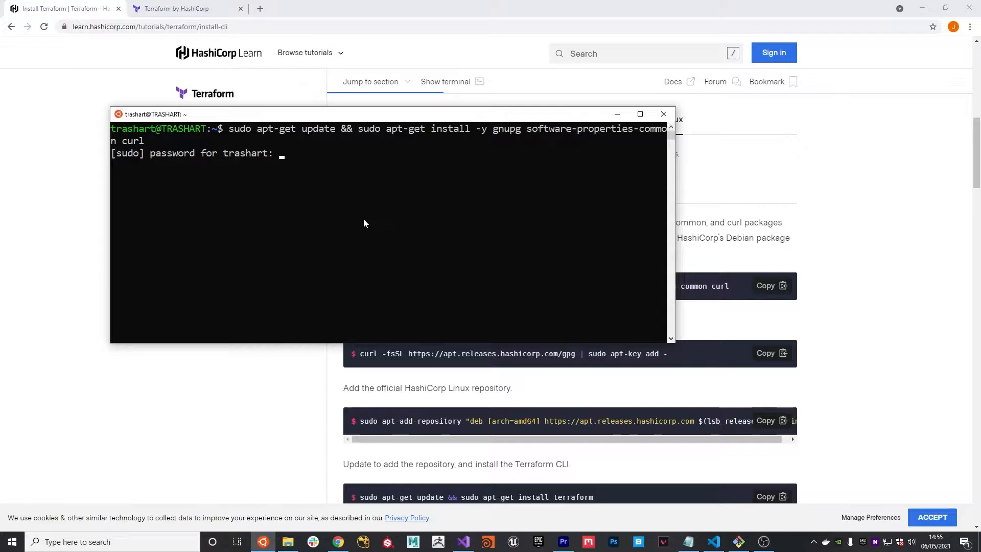
key(Enter)
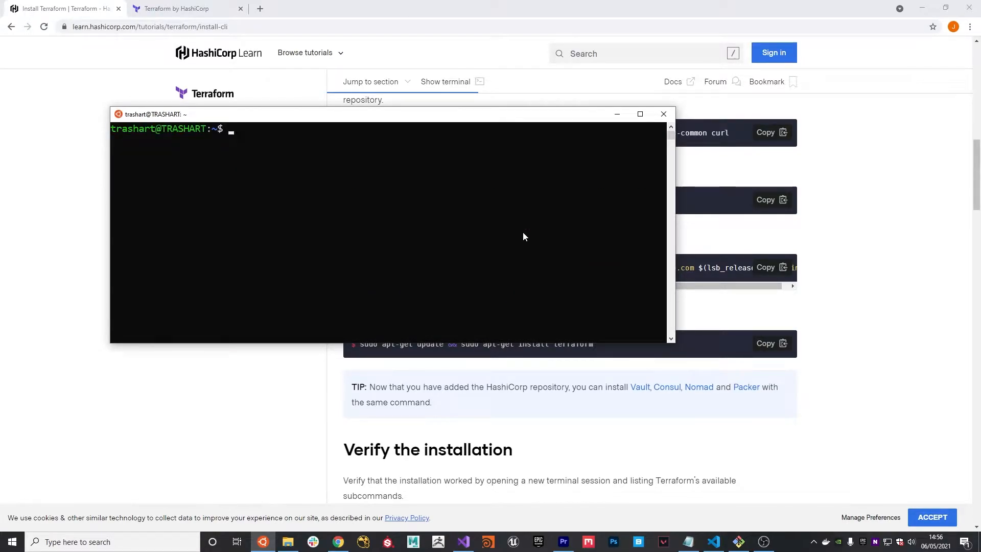
text(te)
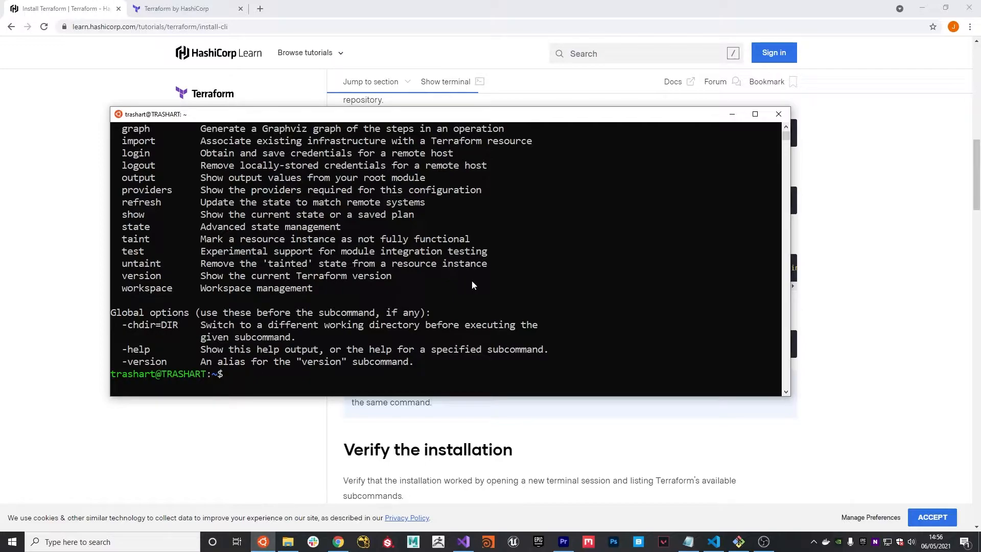
mouse_move(576, 169)
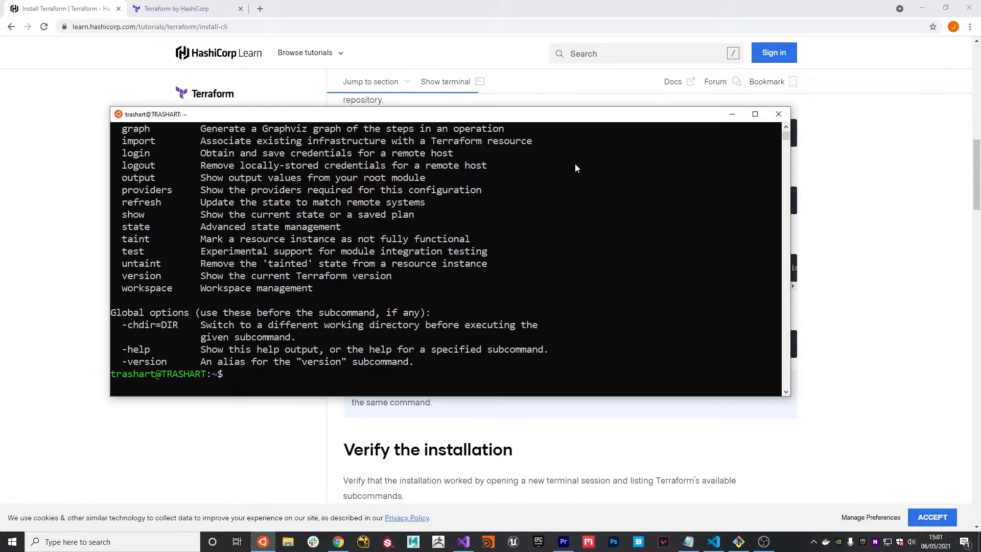
mouse_move(671, 363)
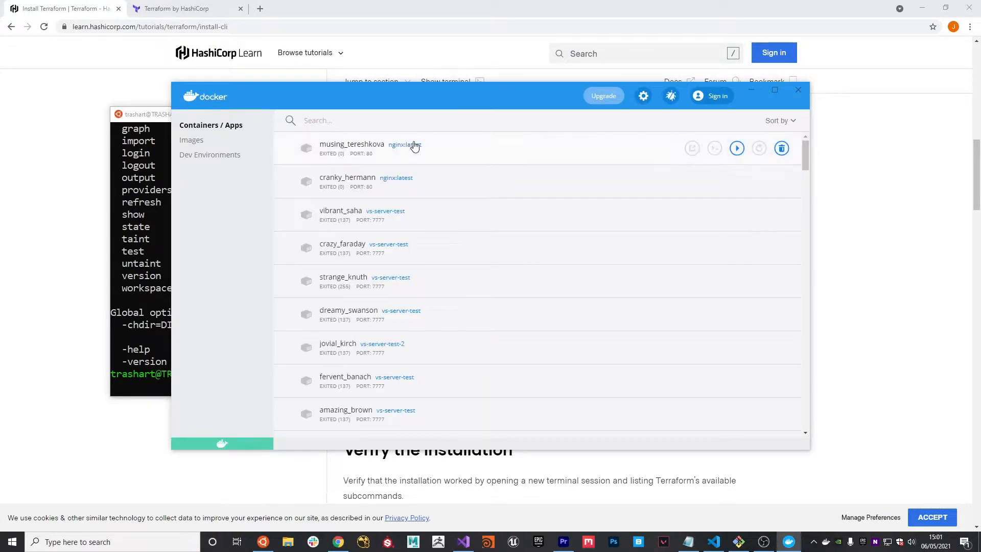
Step: Tick Enable Kubernetes in Docker Desktop settings, Apply & Restart, and confirm the cluster install
click(643, 95)
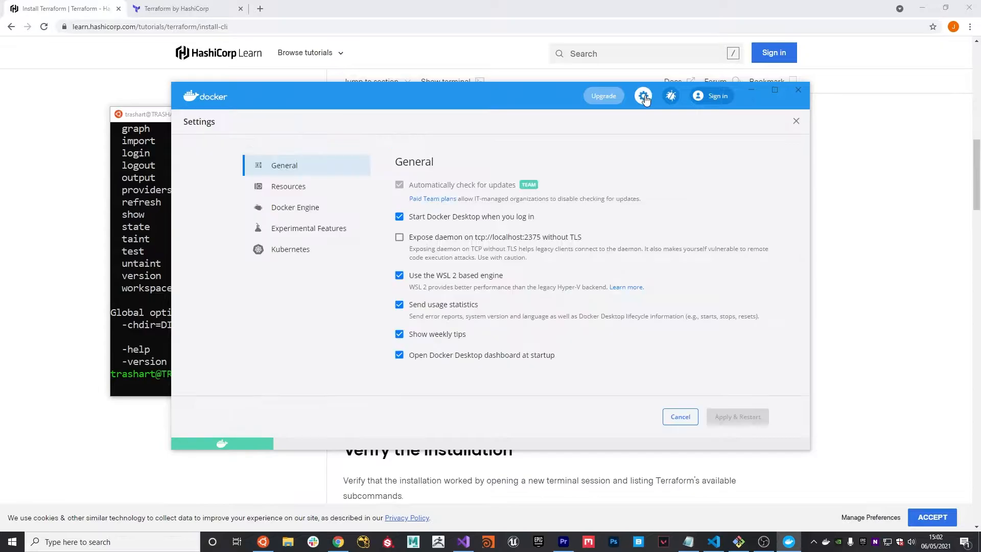
mouse_move(294, 255)
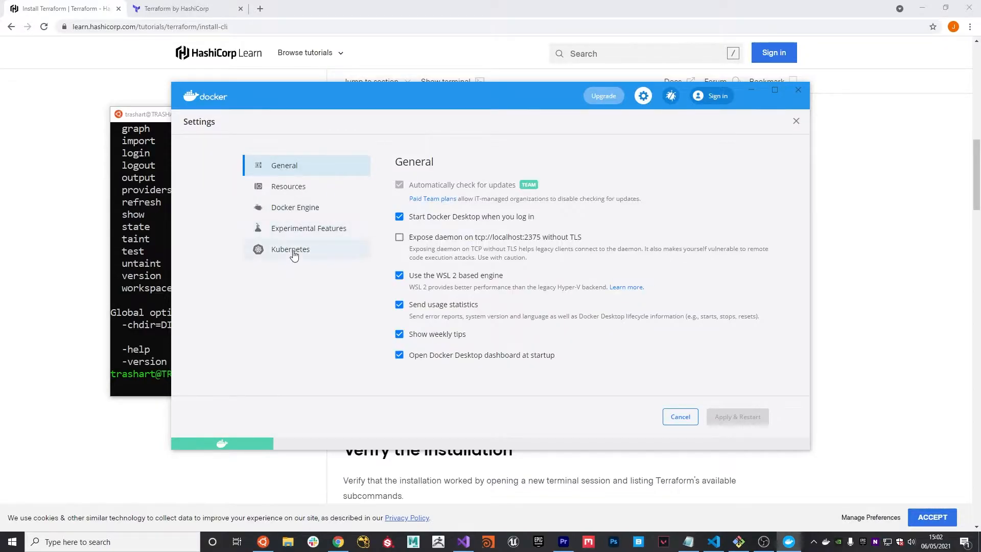
click(291, 249)
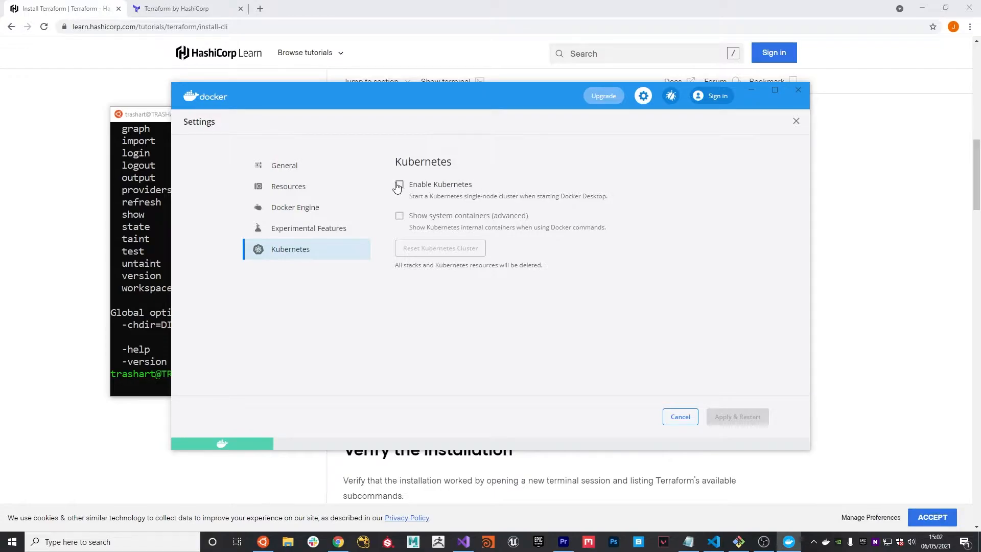
click(399, 187)
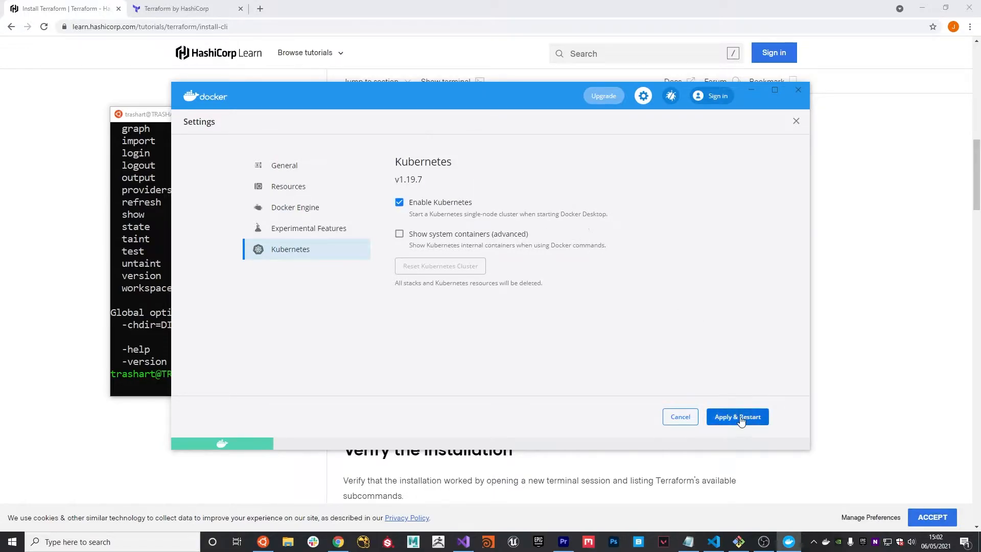
click(737, 417)
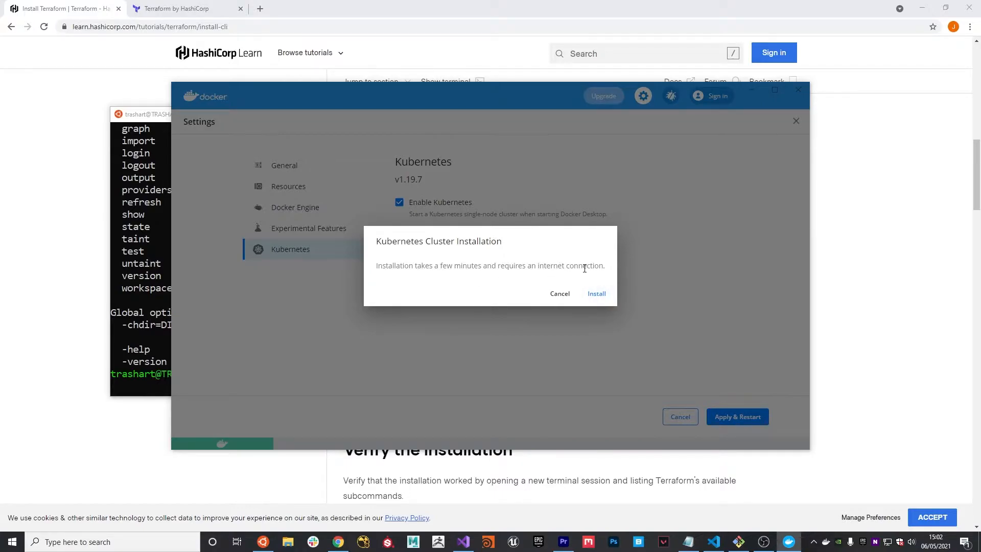
click(596, 293)
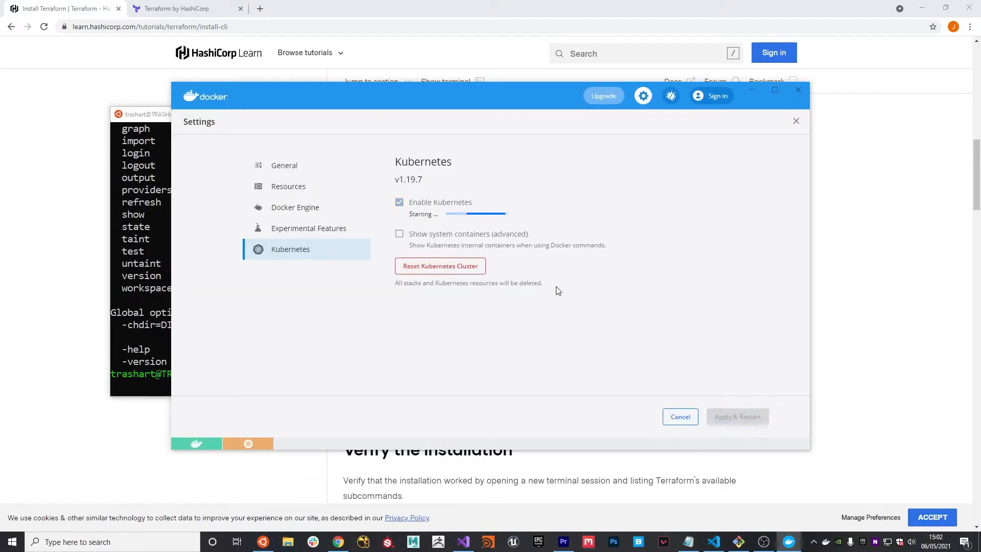
mouse_move(439, 354)
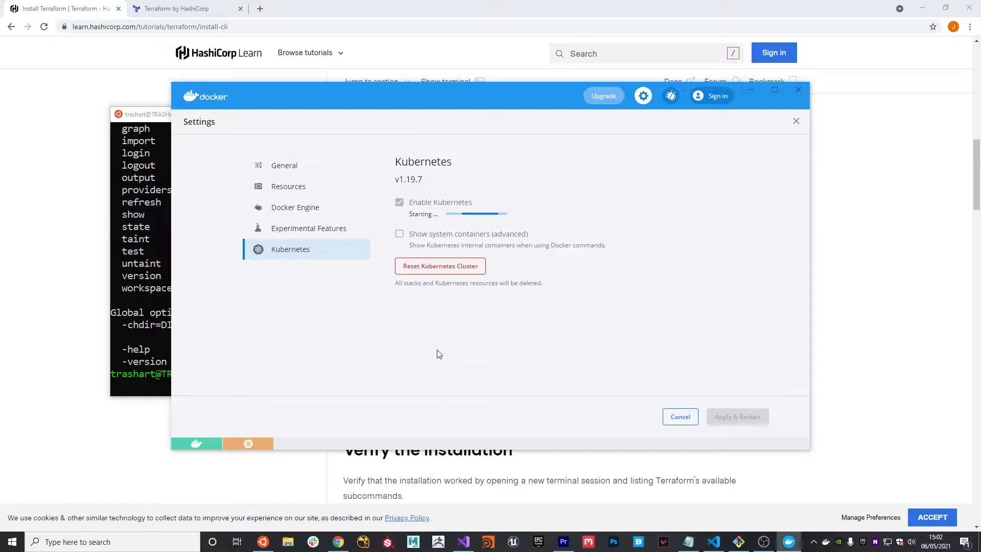
mouse_move(263, 449)
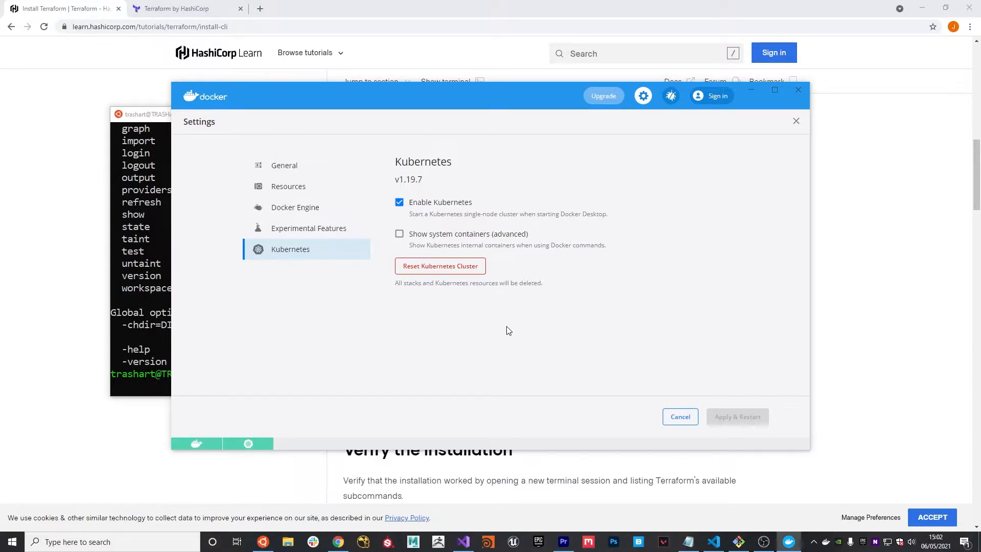
mouse_move(501, 325)
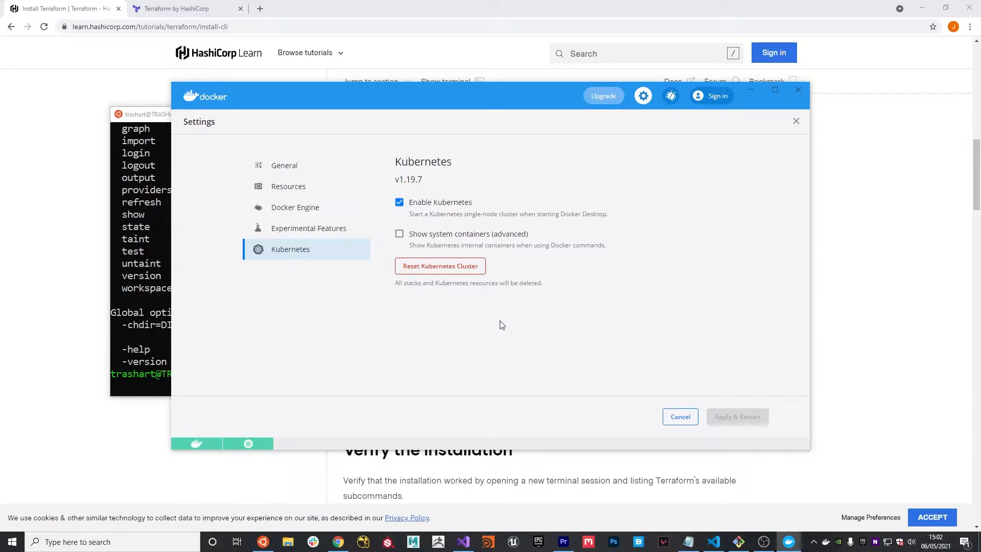
mouse_move(545, 313)
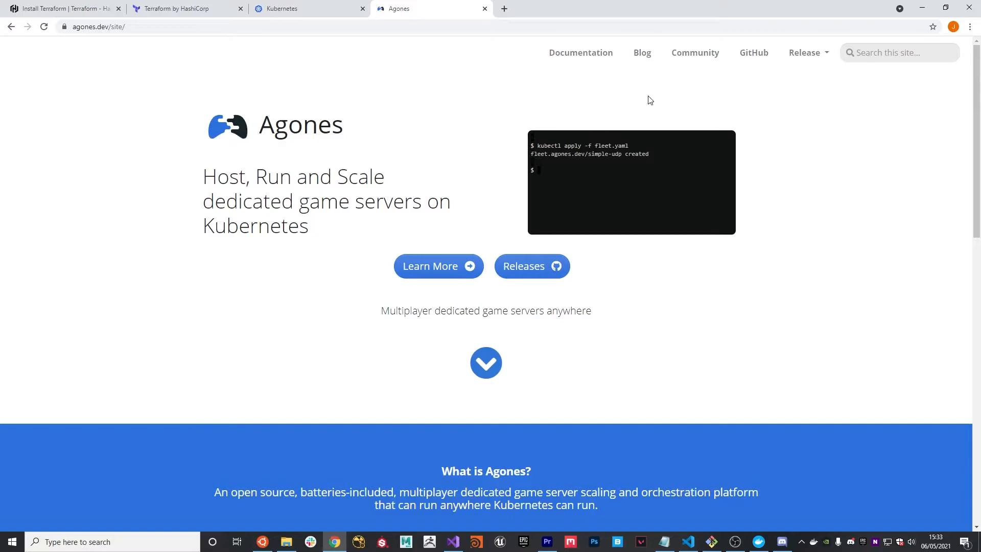
Step: Type the 'kubectl get ga' command while reviewing the Agones game server site
text(kubectl get ga)
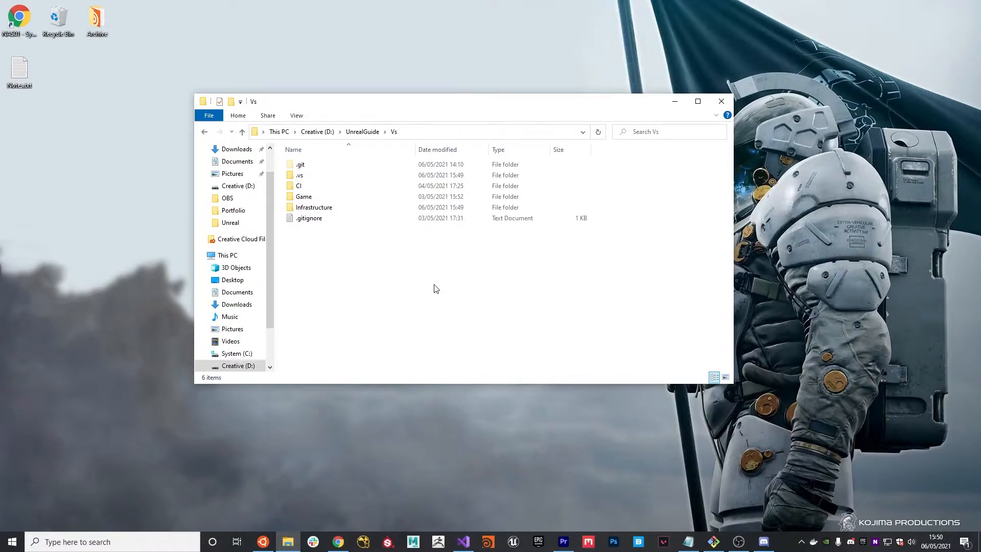
mouse_move(352, 250)
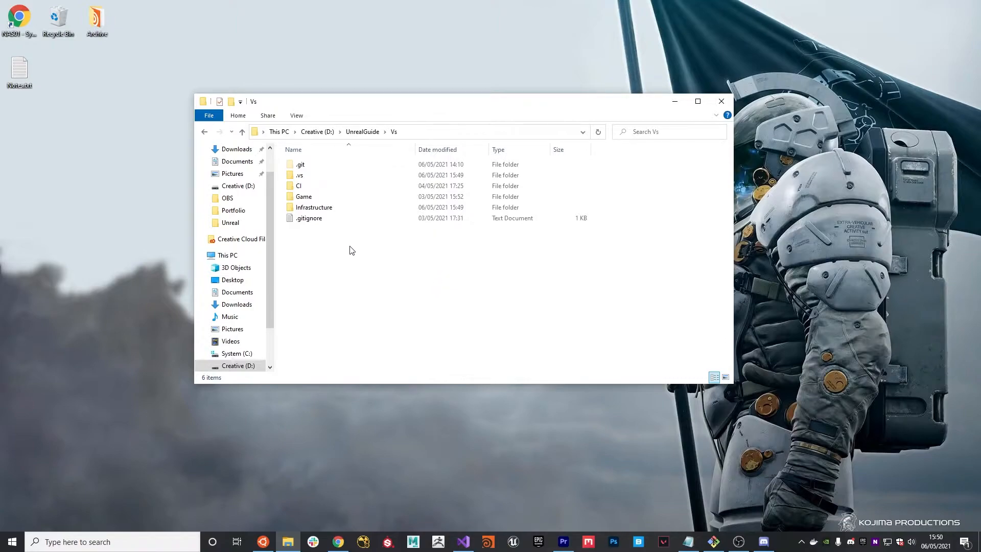
mouse_move(338, 253)
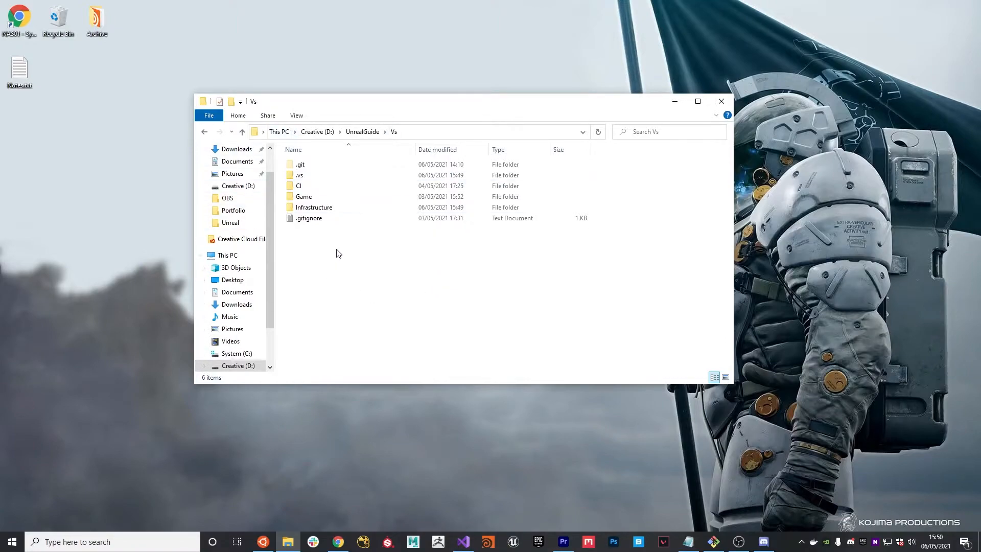
mouse_move(345, 253)
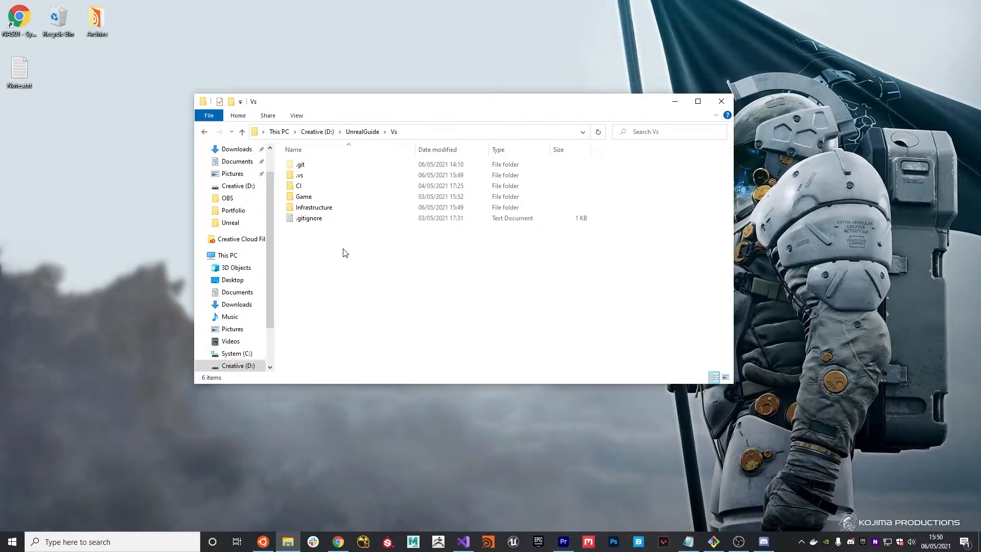
Step: Open UnrealGuide's Infrastructure folder and start creating a new item there
click(314, 207)
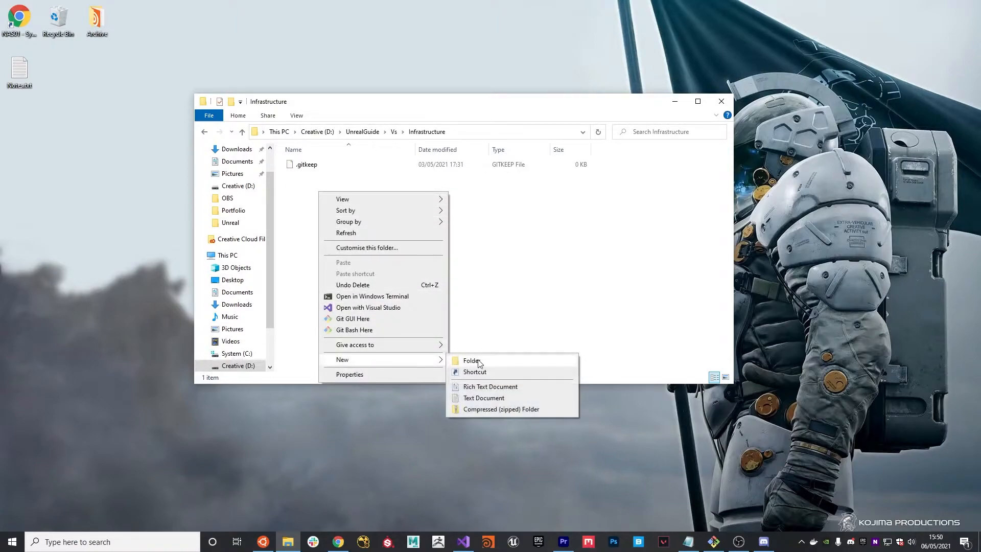
click(471, 361)
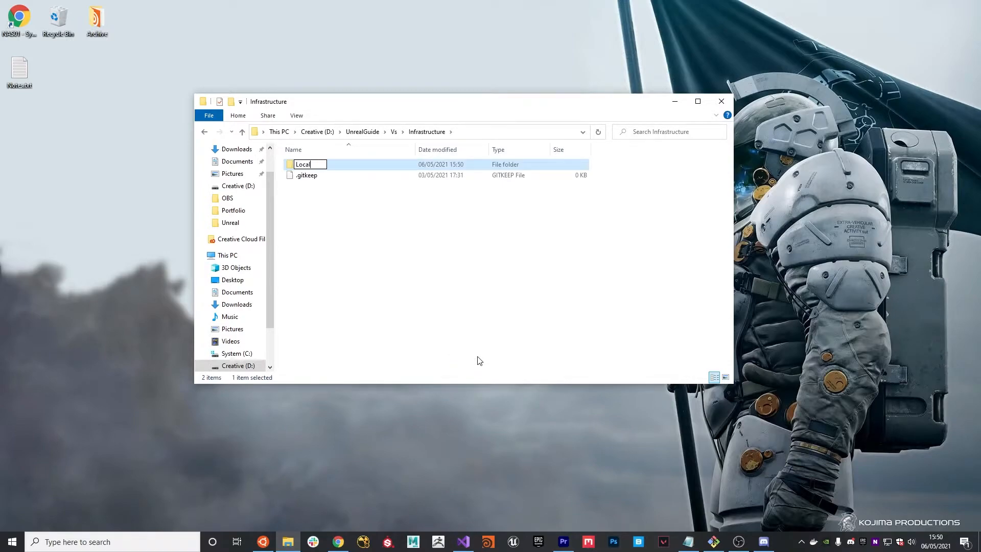
click(410, 237)
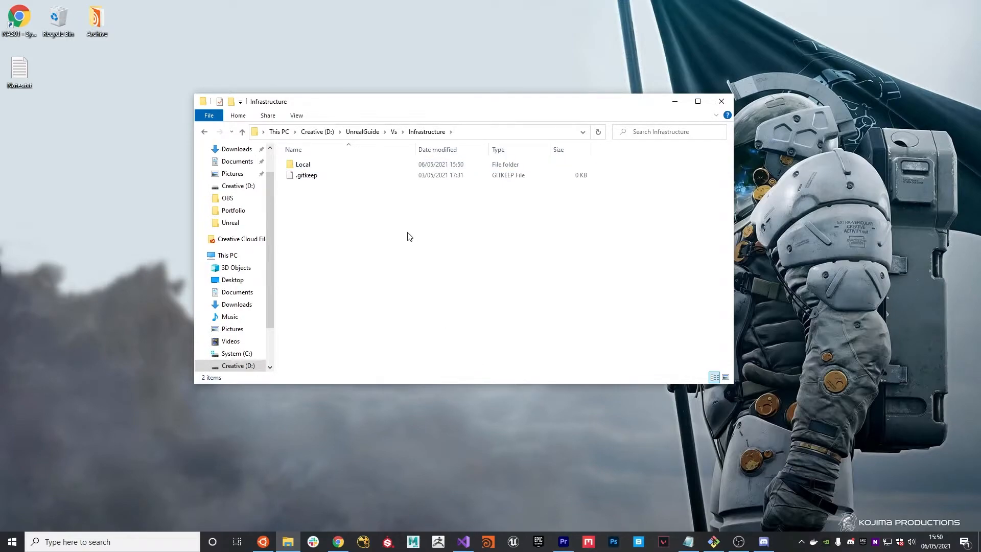
mouse_move(397, 240)
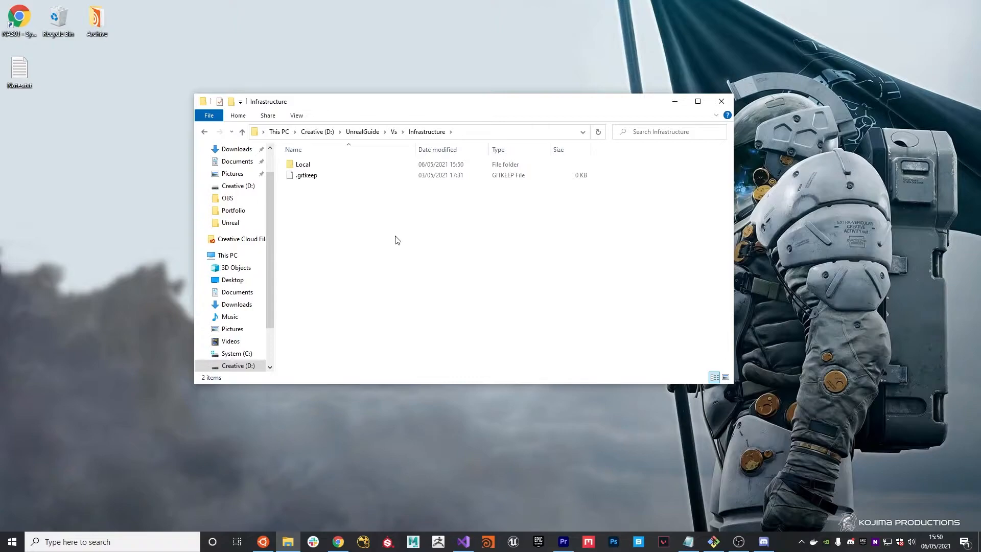
mouse_move(392, 244)
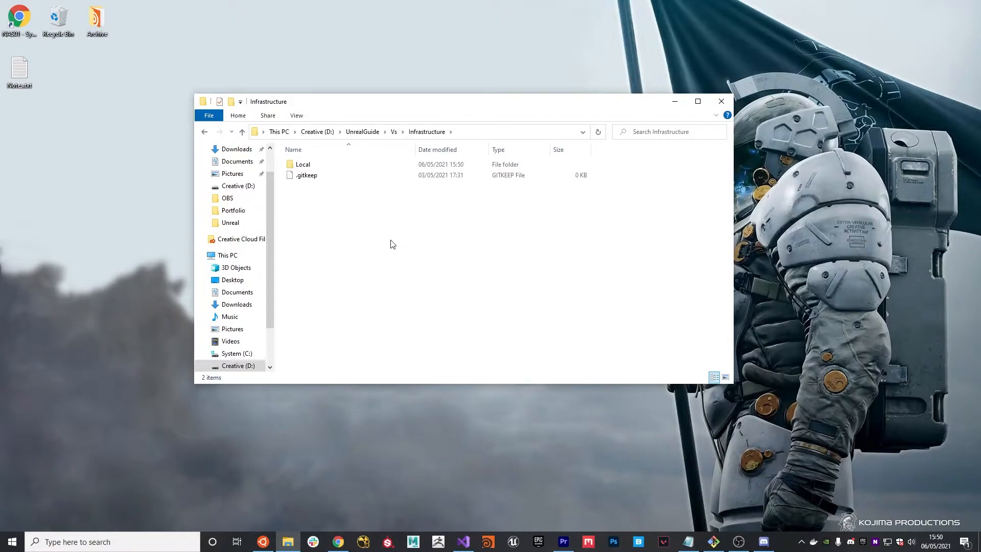
mouse_move(361, 219)
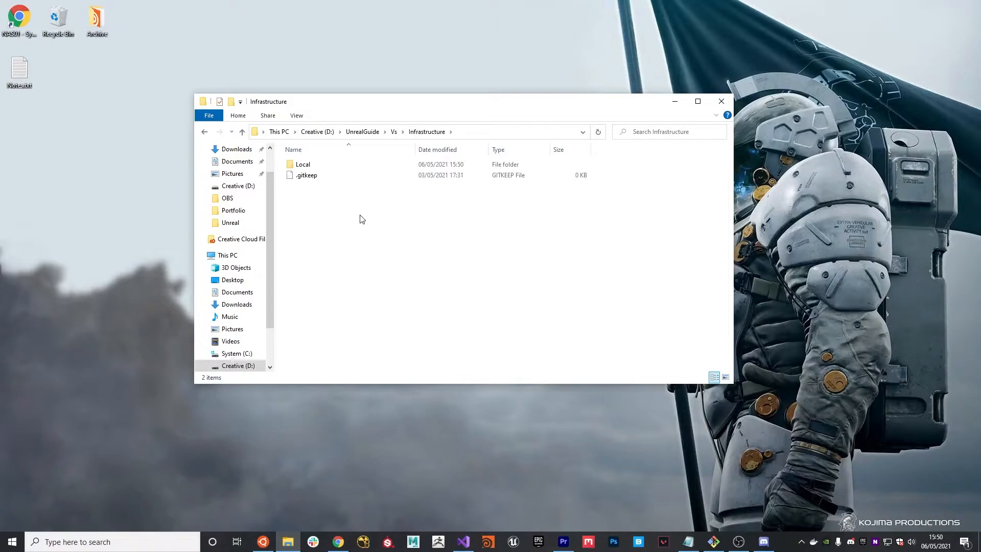
Step: Create a new text document named .gitignore and accept the extension change
right_click(361, 219)
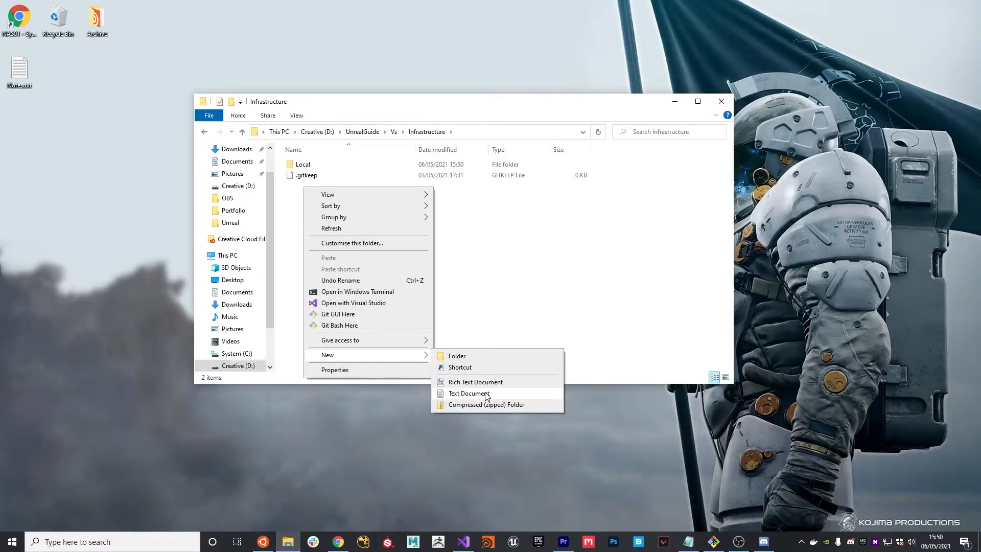
click(469, 392)
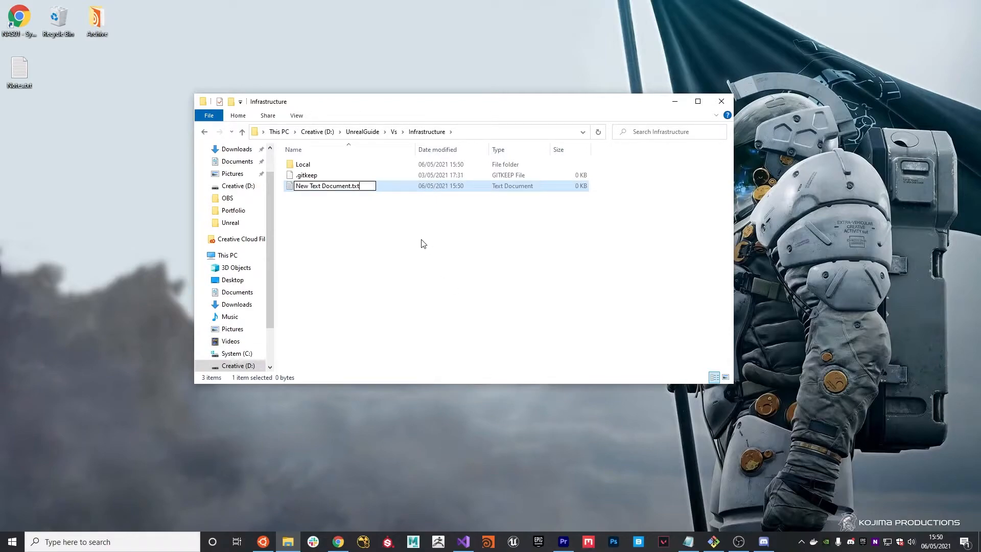
text(.git)
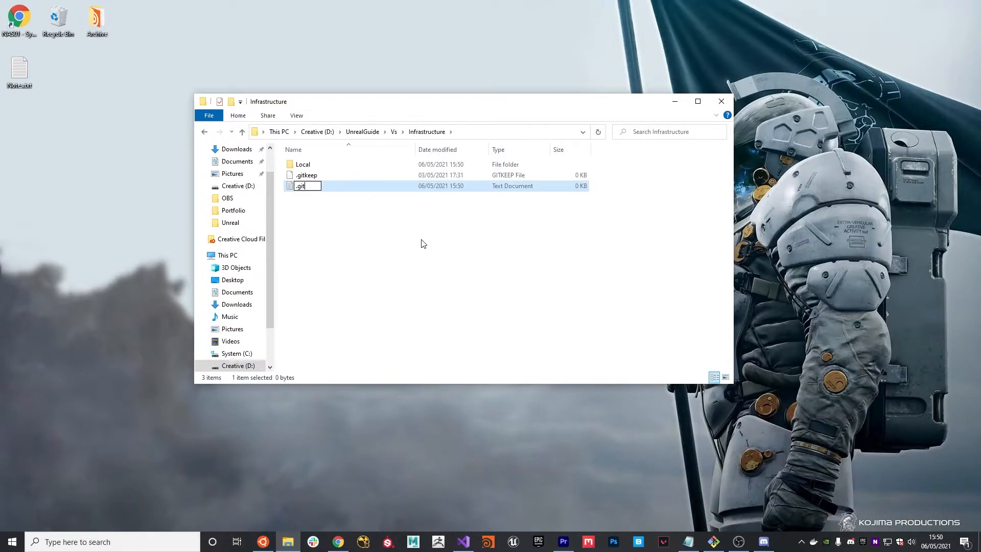
key(Enter)
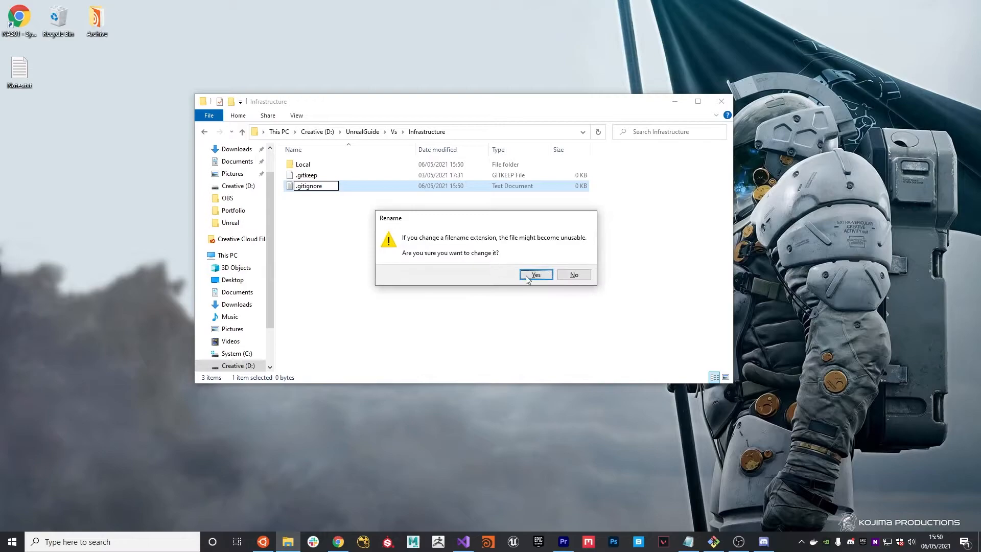
click(536, 274)
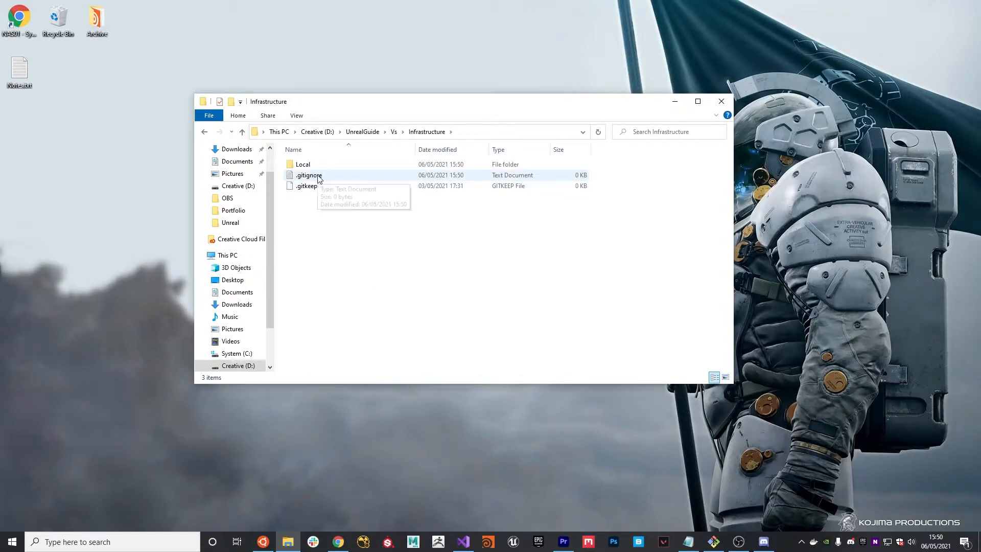
Step: Save Terraform ignore rules into .gitignore in Notepad, then reopen it to verify
click(308, 175)
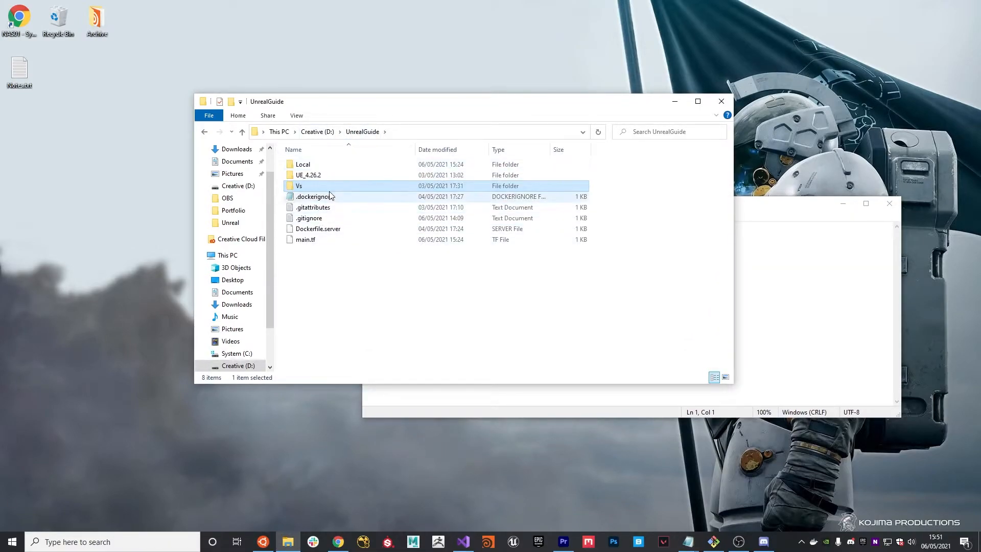
click(309, 217)
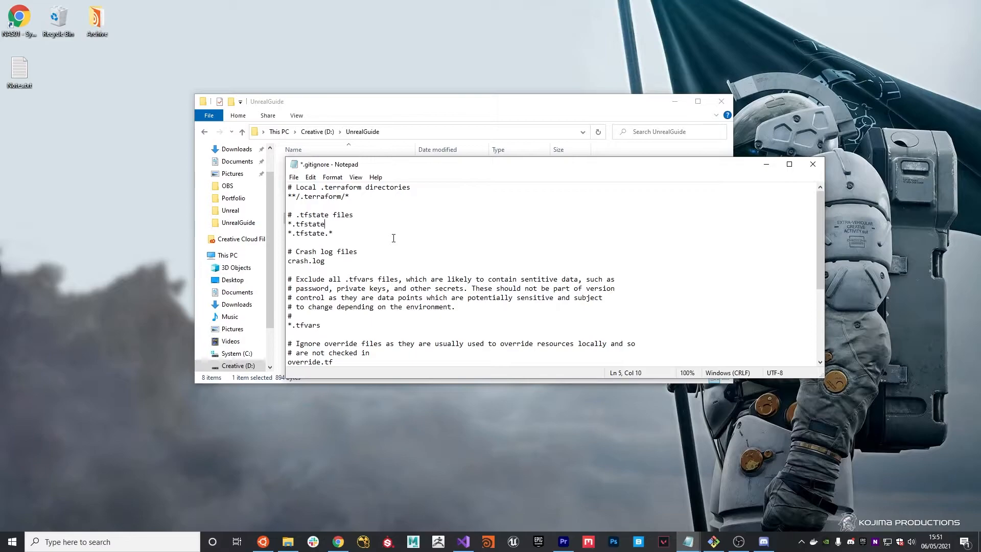
mouse_move(399, 235)
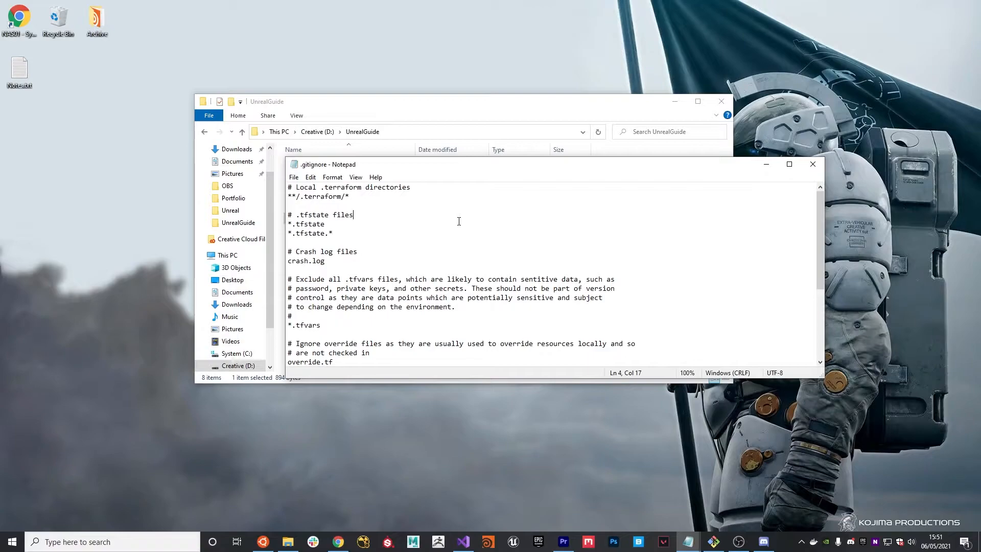
click(813, 164)
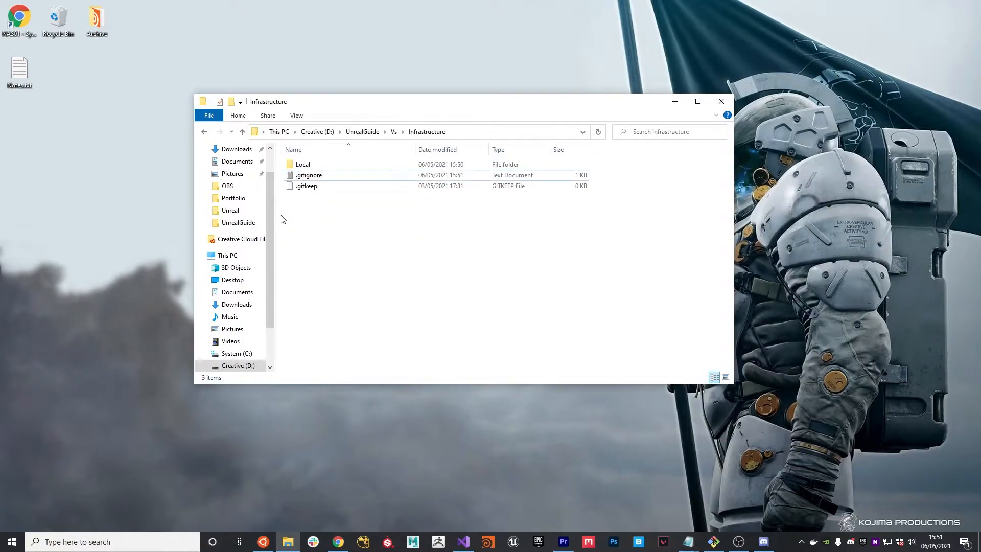
click(308, 175)
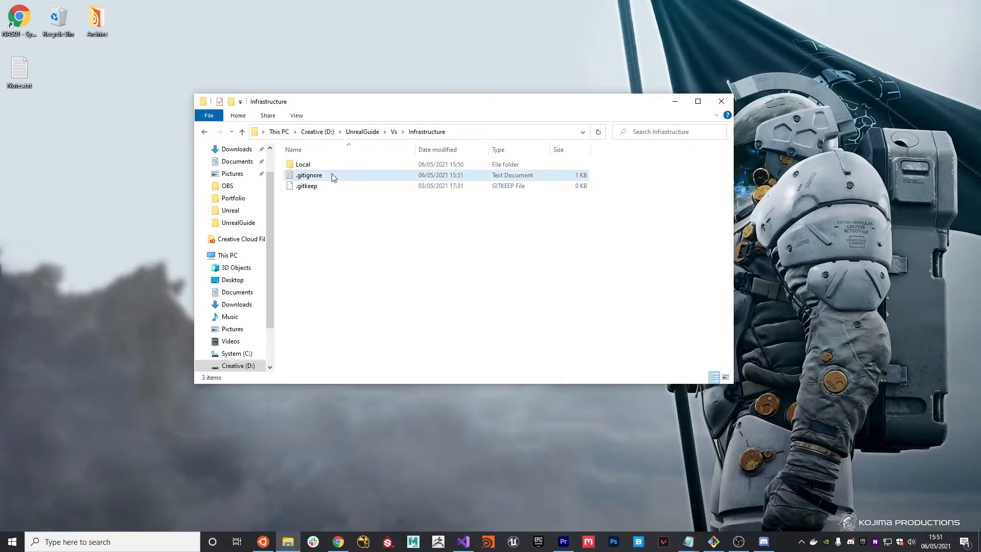
double_click(308, 175)
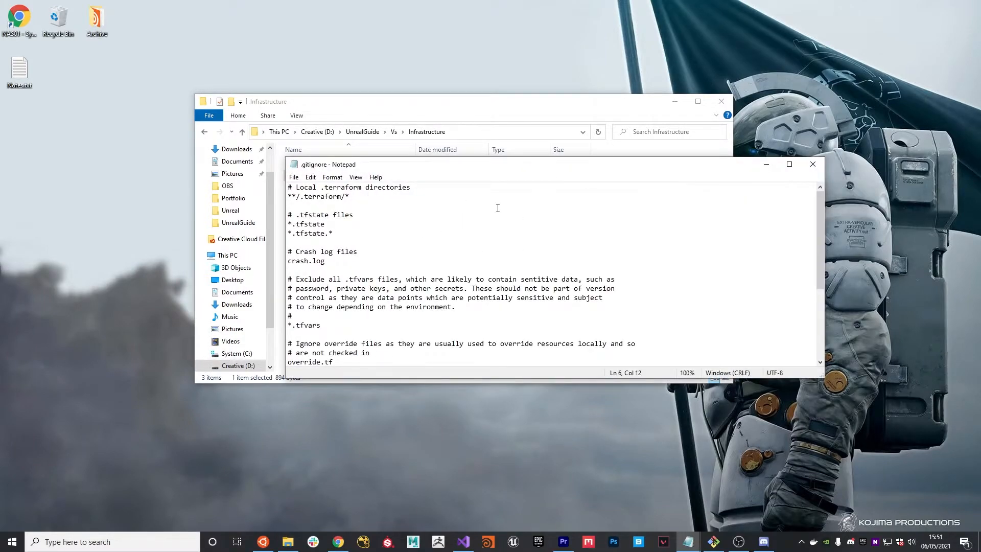
click(812, 164)
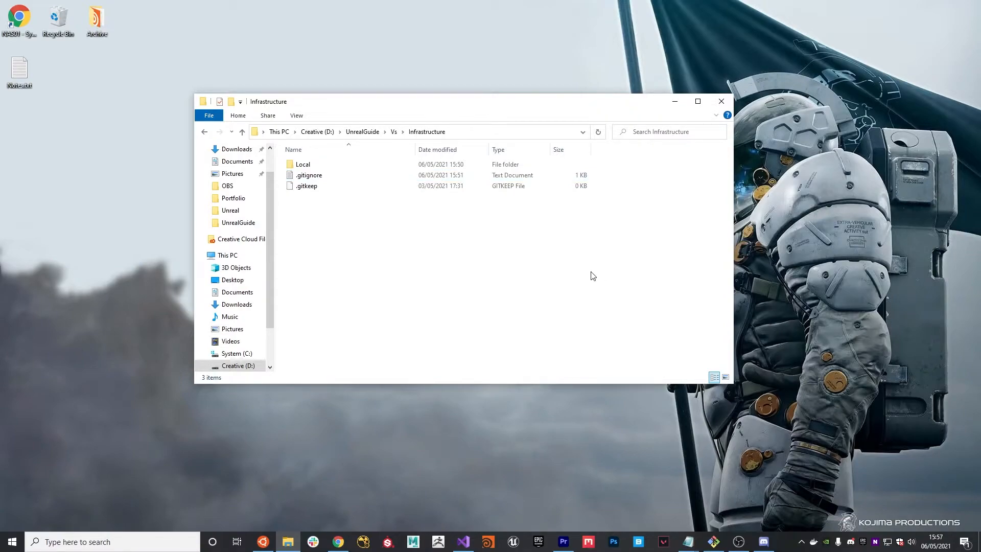
mouse_move(570, 279)
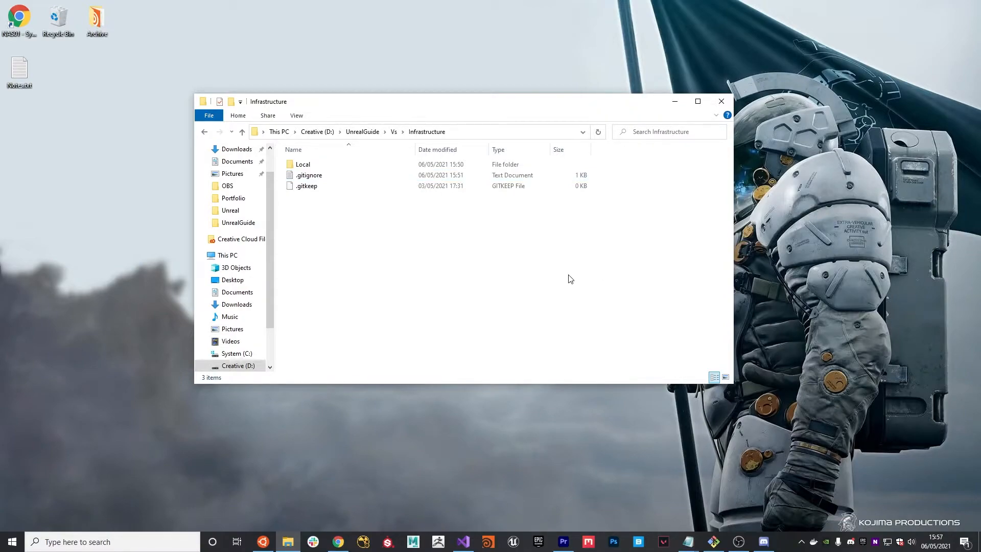
mouse_move(485, 279)
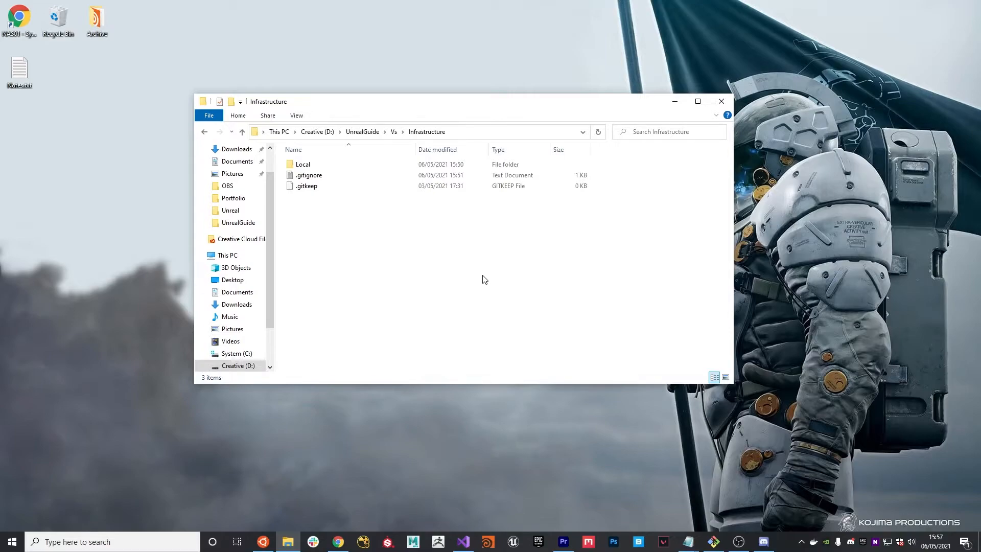
mouse_move(332, 447)
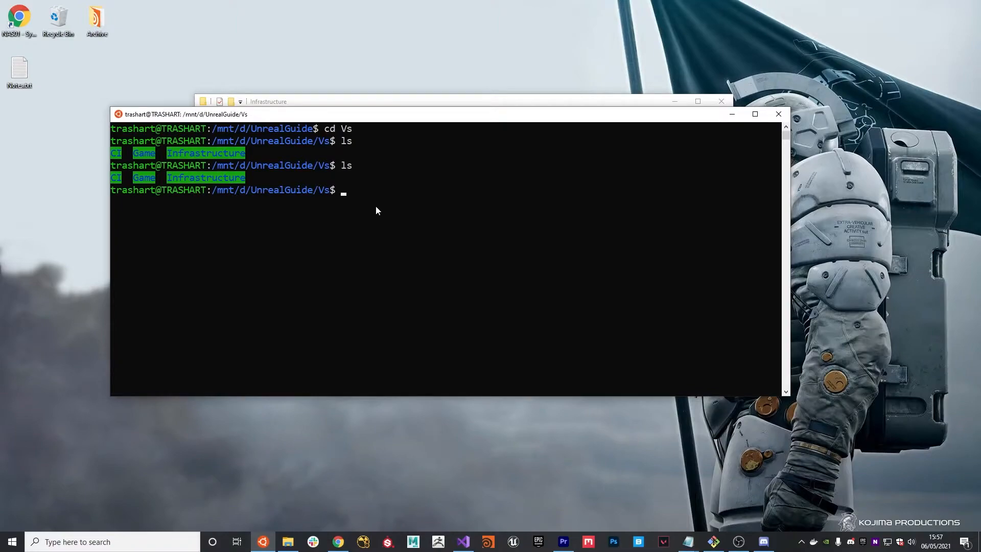
Step: Type cd Ga toward Game/Unreal and run the command with Ctrl+R
text(cd Ga)
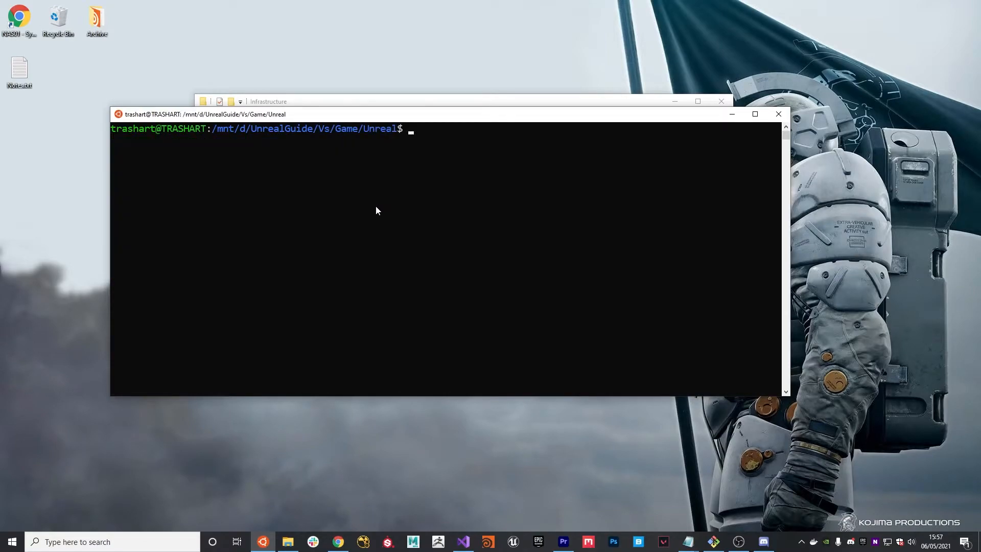
key(Ctrl+r)
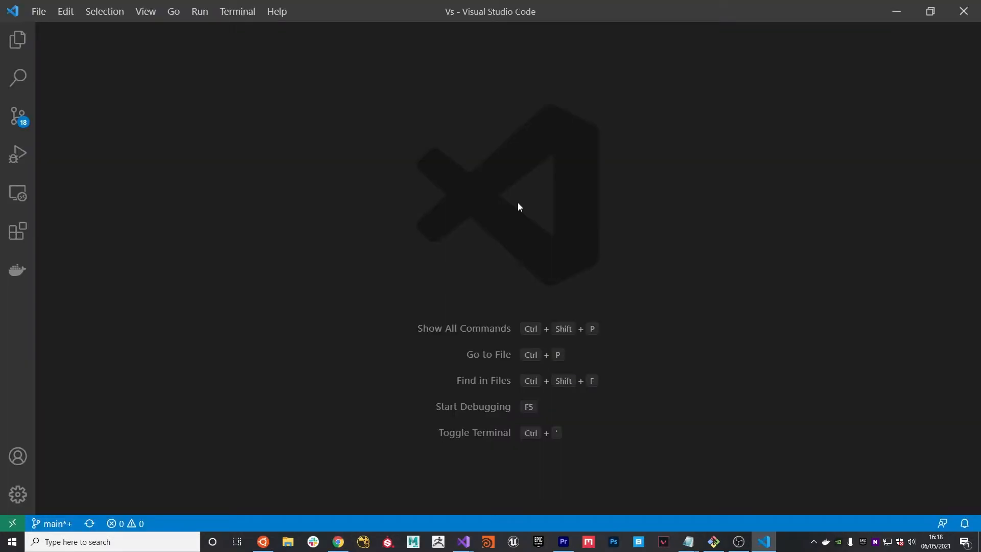
mouse_move(42, 12)
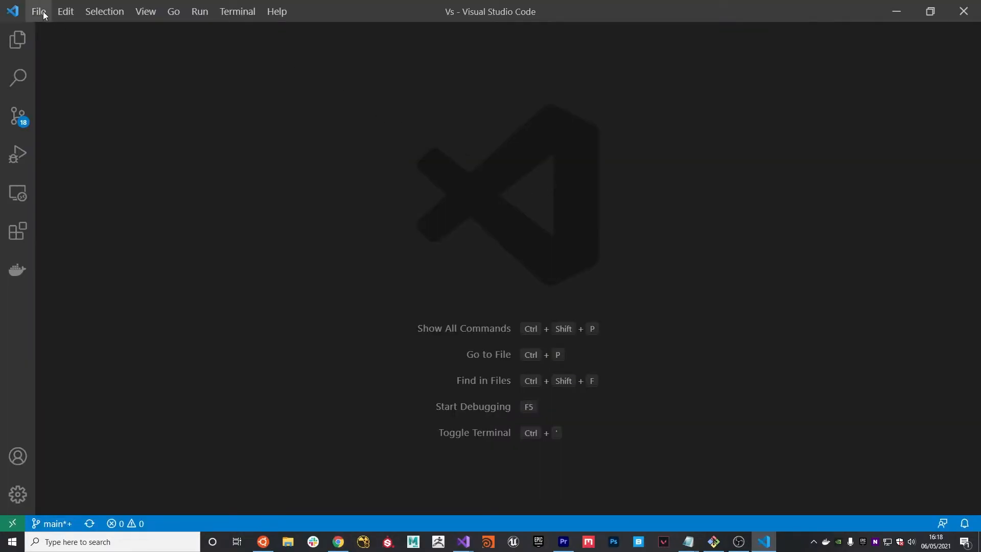
Step: Open the Vs folder as the workspace and browse the Explorer tree to Infrastructure/Local
click(39, 11)
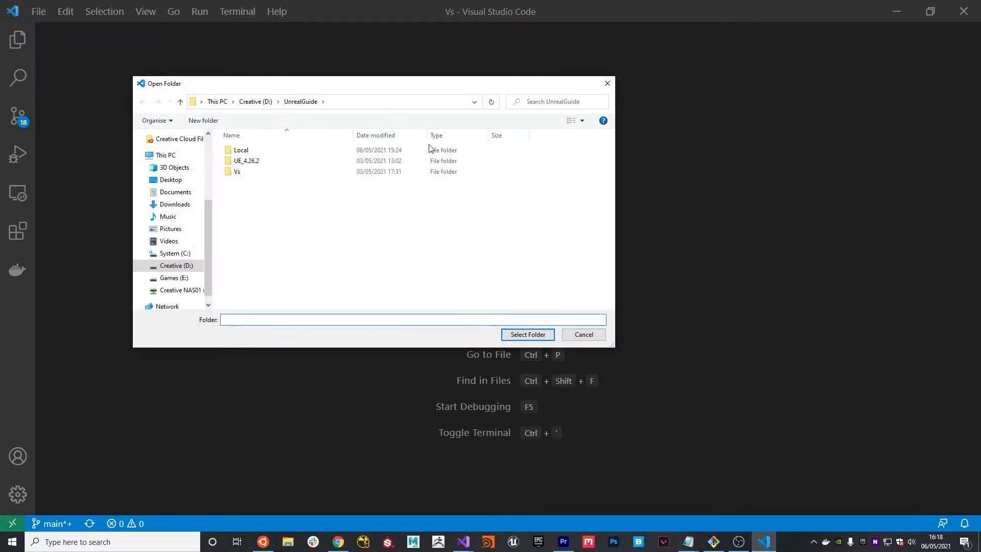
double_click(237, 171)
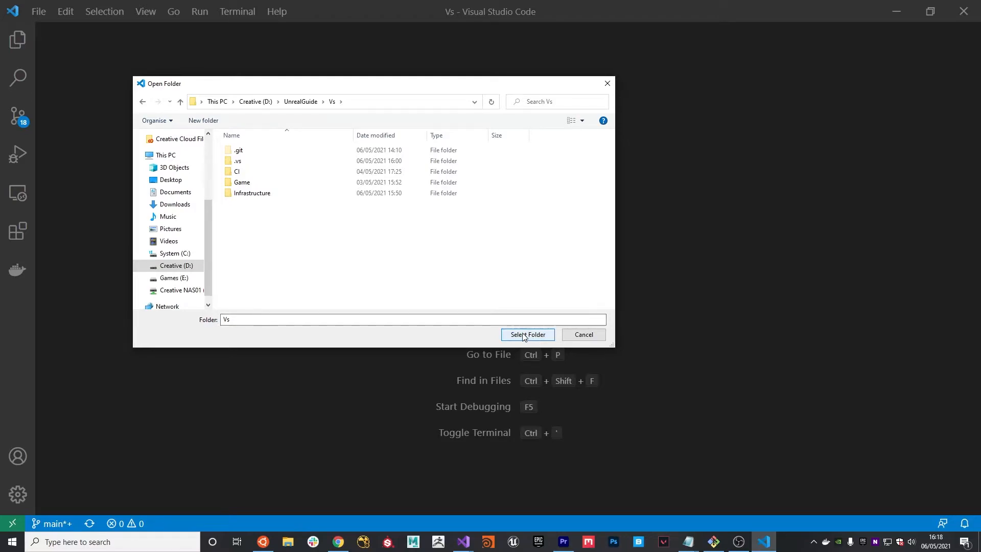
click(528, 334)
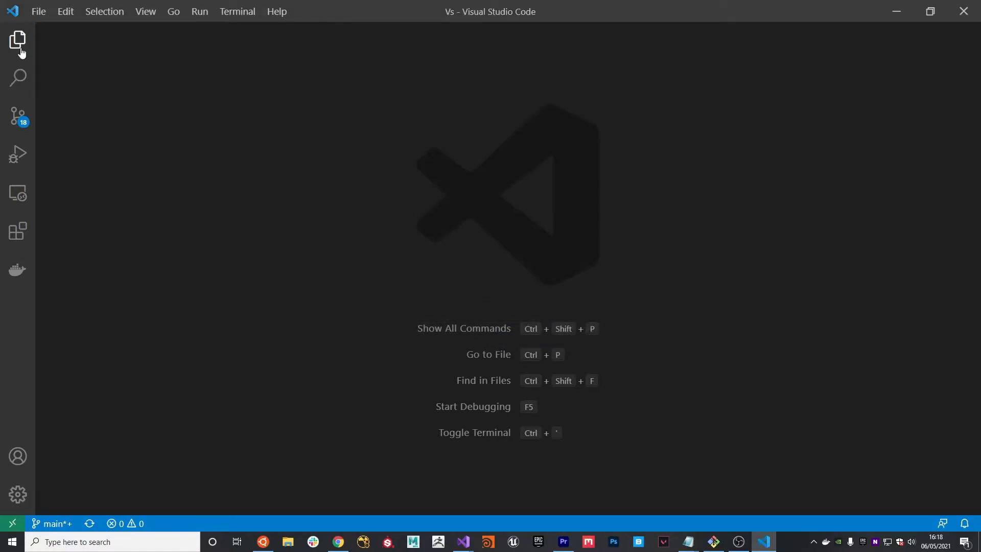
click(18, 40)
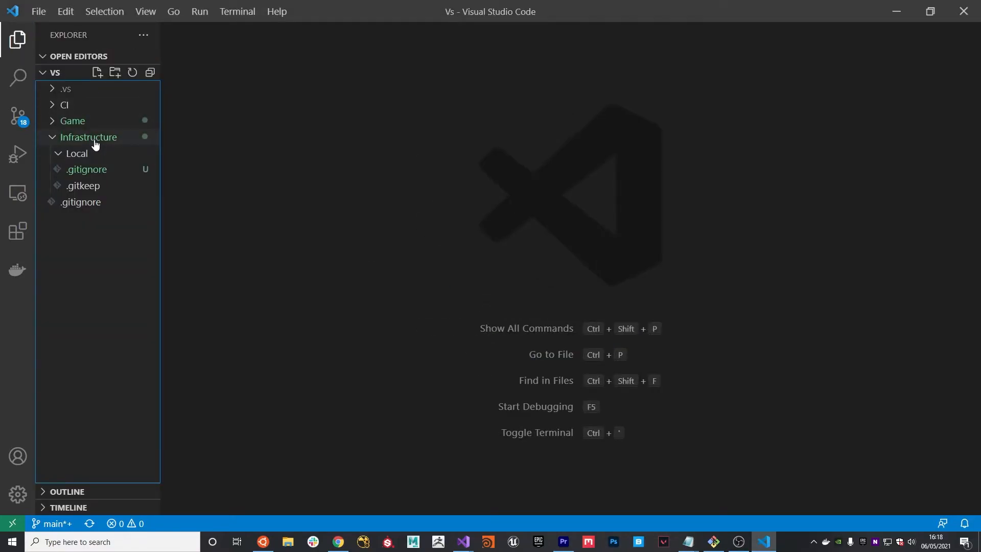
right_click(76, 153)
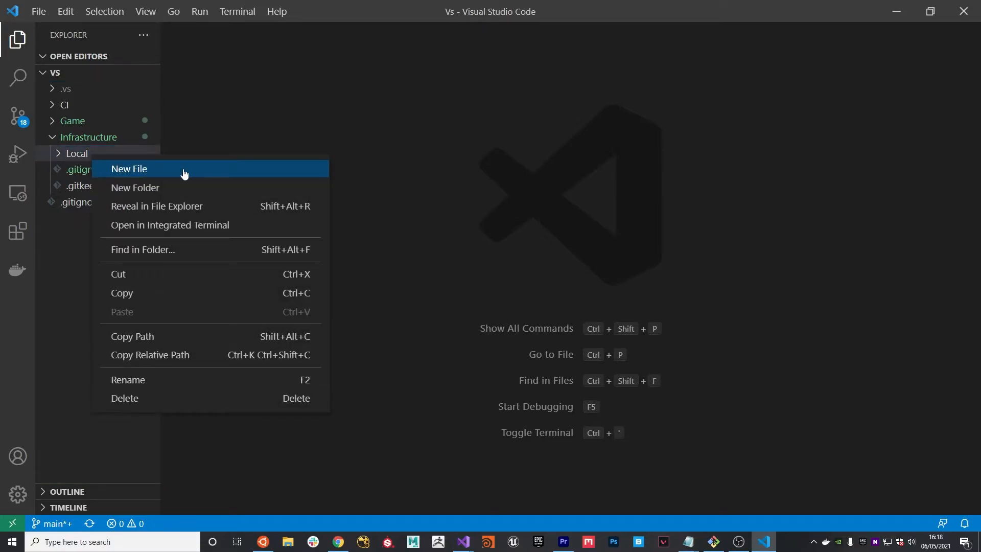
Step: Add main.tf to Local with a kubernetes provider using config_path "~/.kube/config"
click(128, 169)
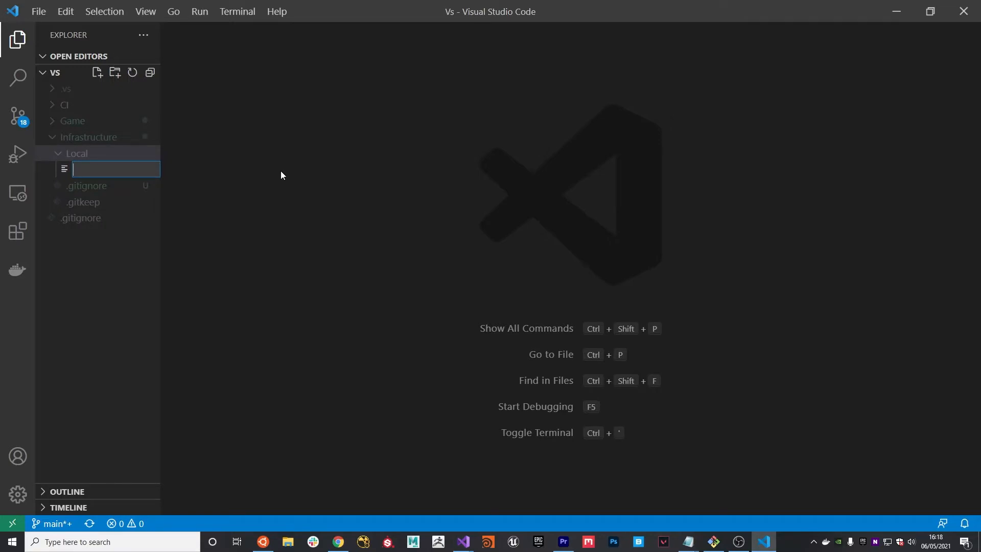
text(main./)
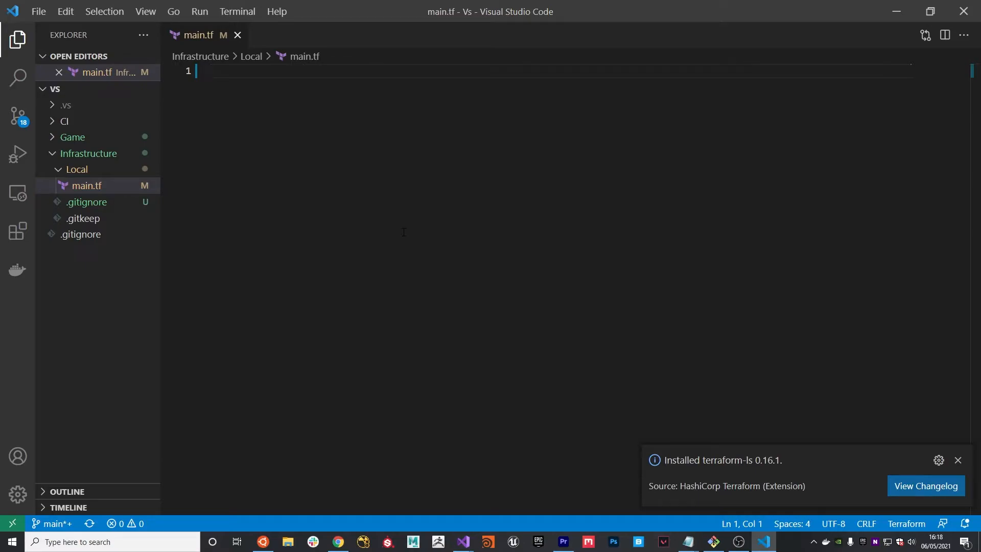
click(958, 460)
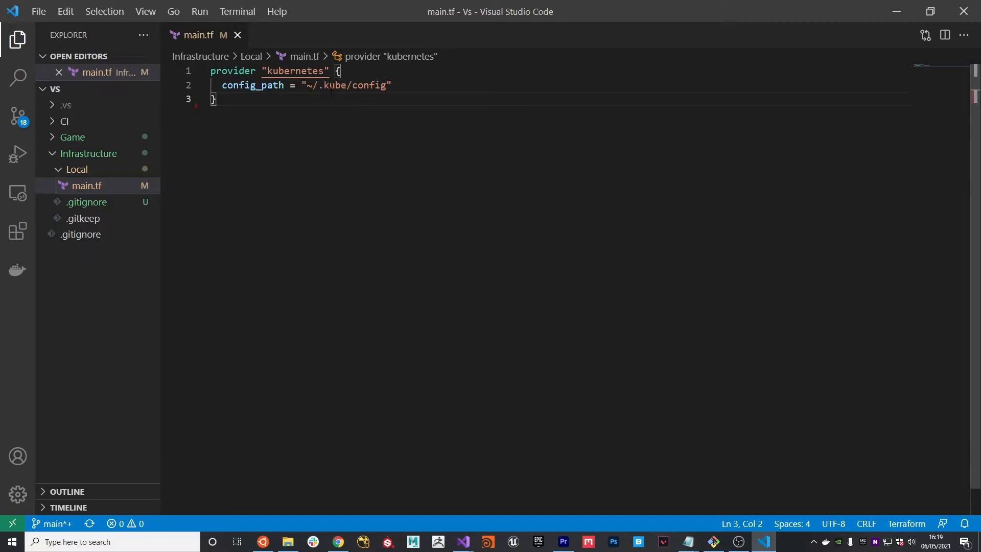
mouse_move(330, 89)
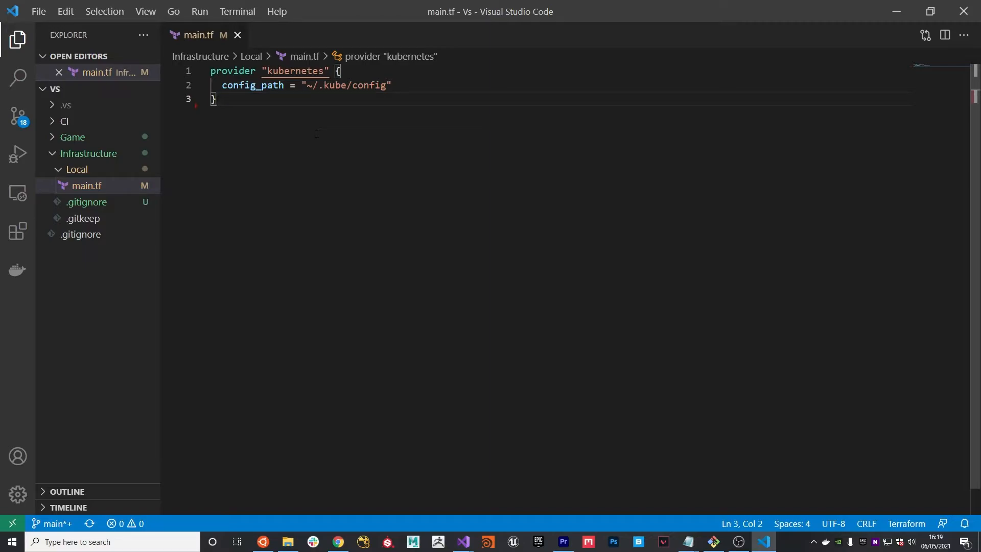
mouse_move(284, 525)
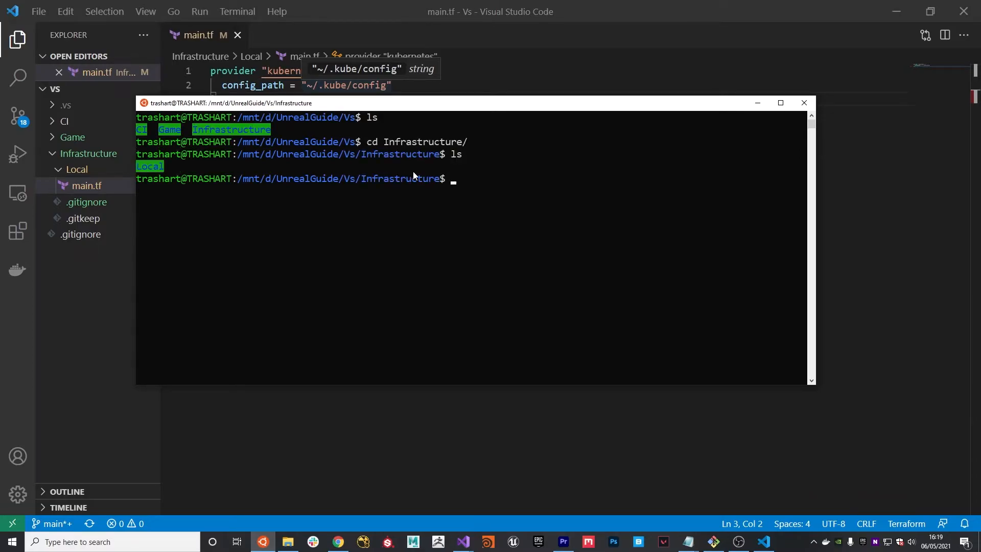
Step: Run cd Local/ and terraform init to install the hashicorp/kubernetes v2.1.0 provider
text(cd Local/)
text(ls)
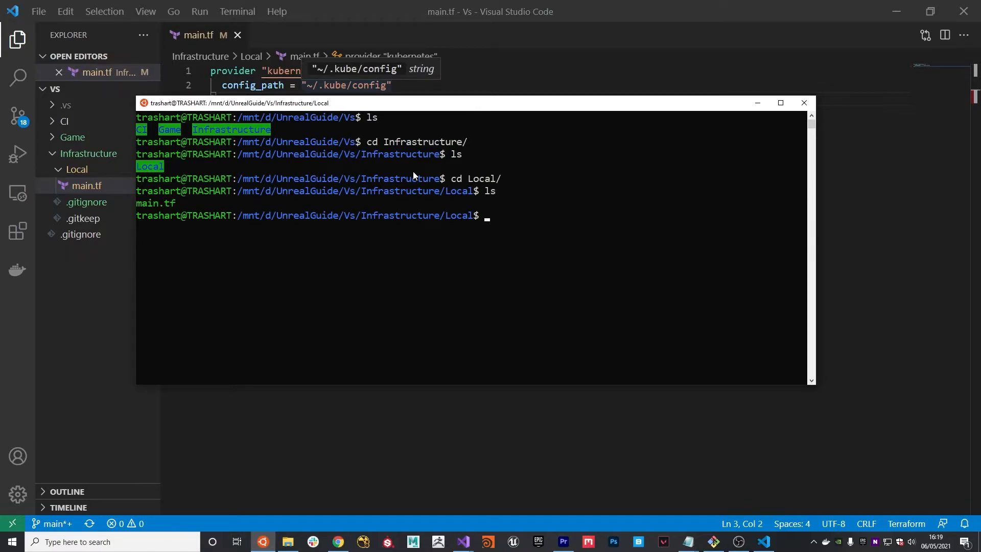
text(terraform init)
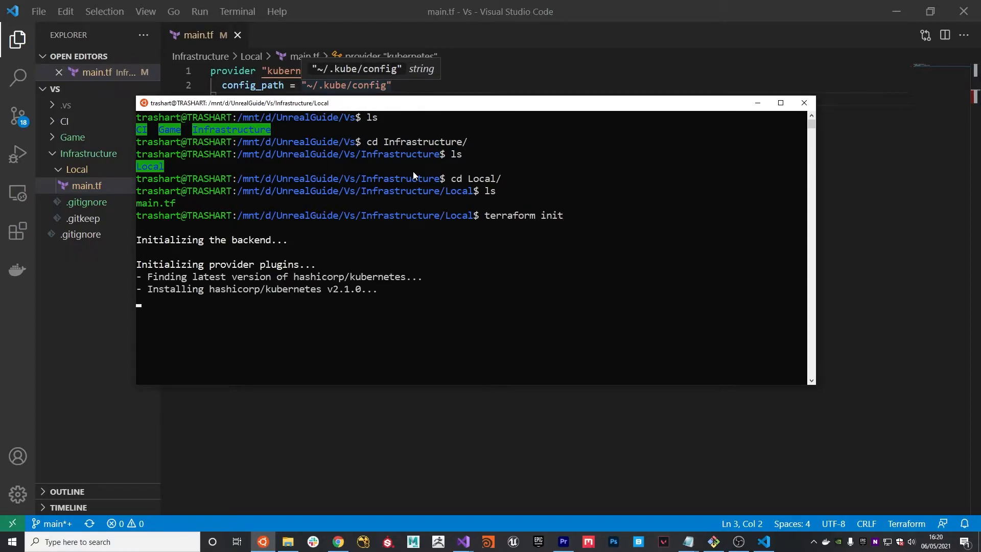
mouse_move(386, 260)
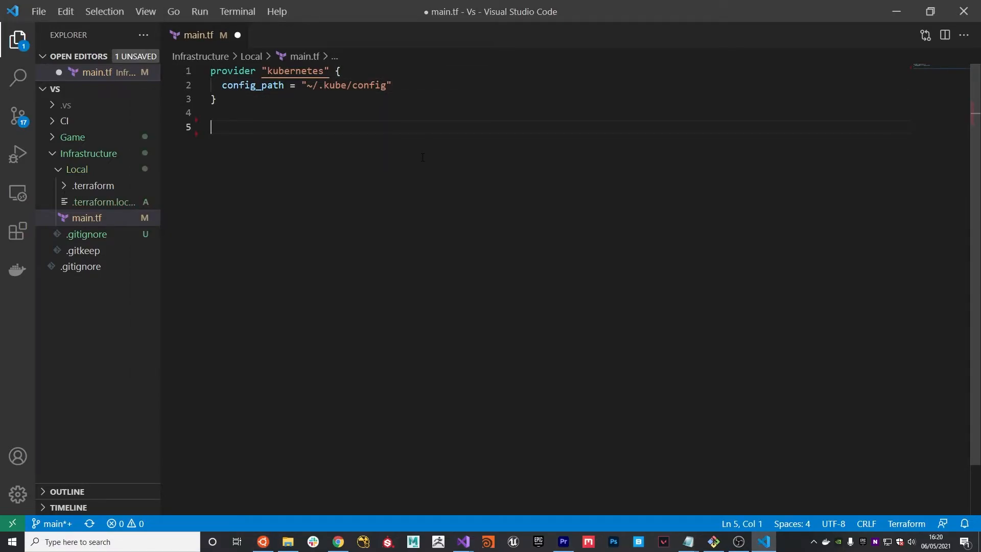
Step: Open the prepared main.tf and bring its vs-server service and deployment resources into VS Code's main.tf
click(287, 541)
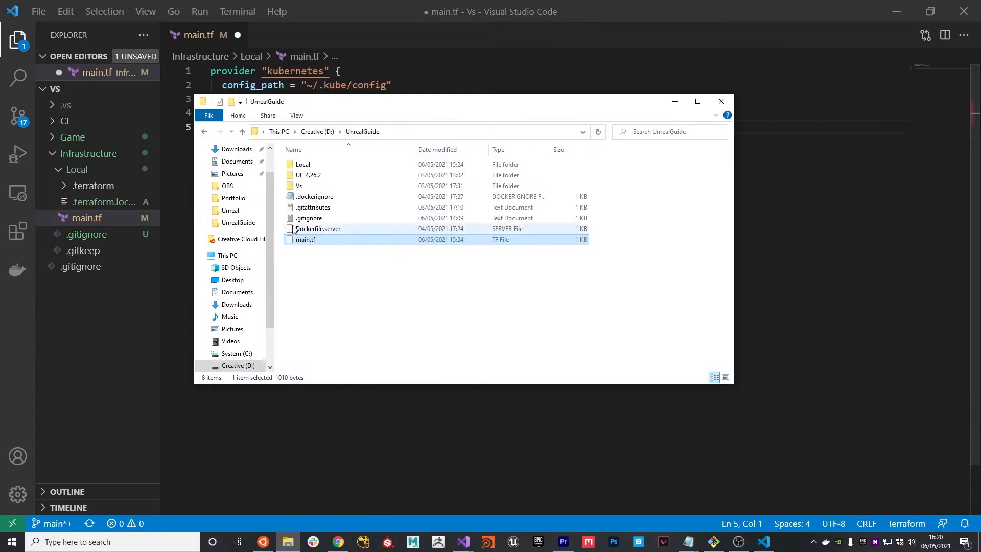
double_click(306, 239)
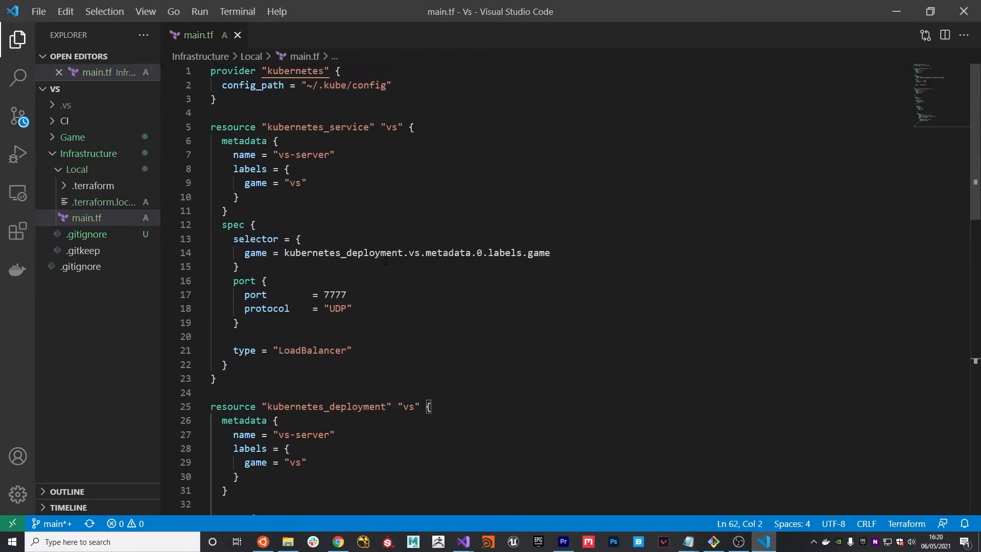
double_click(232, 127)
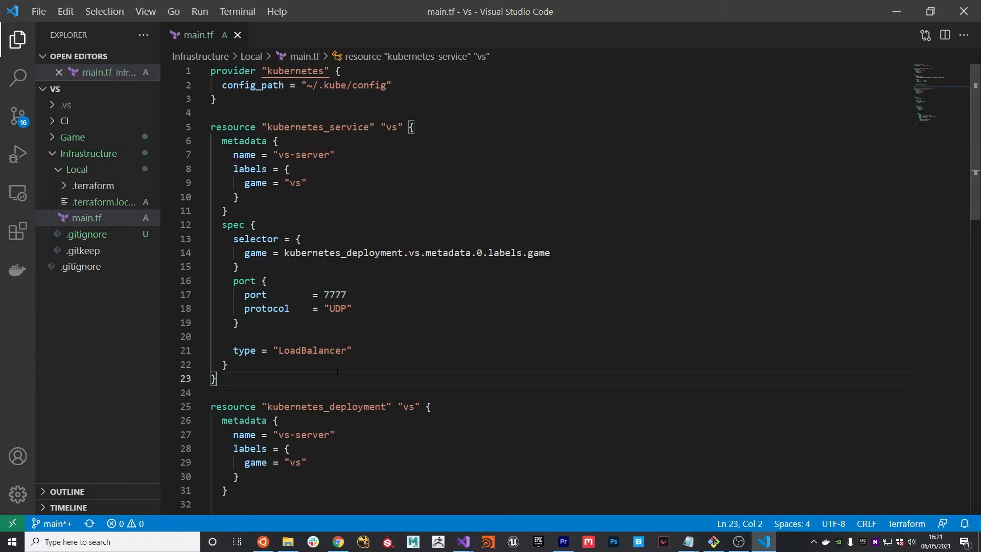
drag(213, 126, 212, 393)
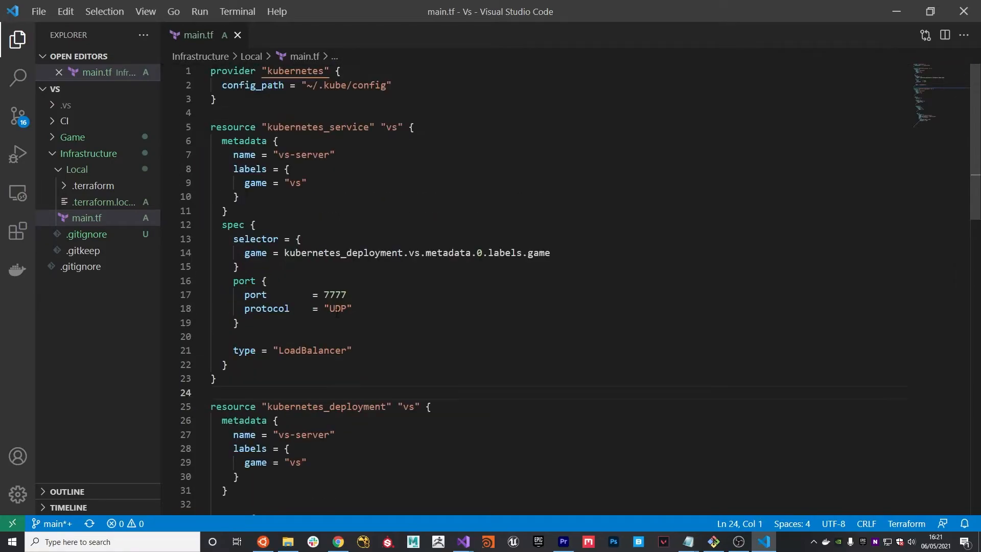
click(225, 211)
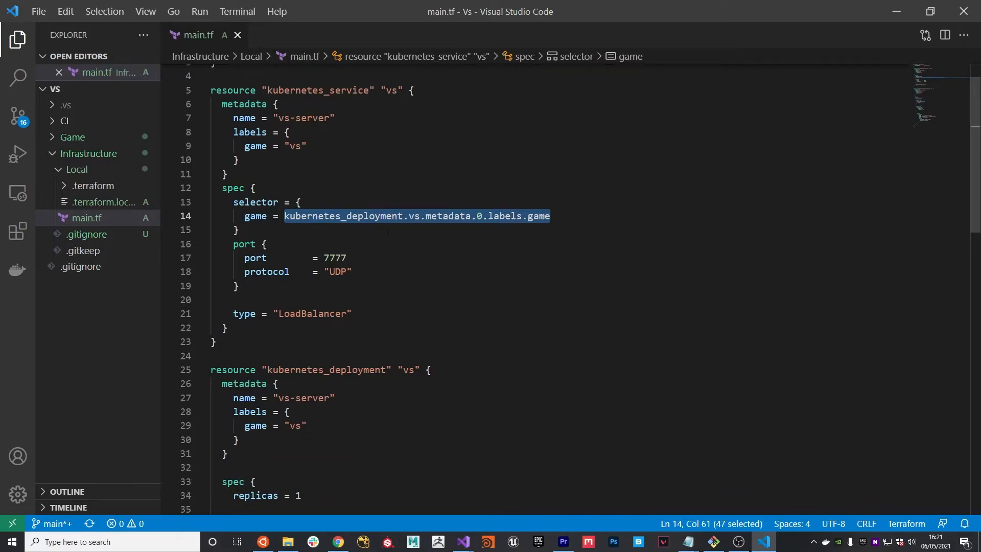
mouse_move(495, 293)
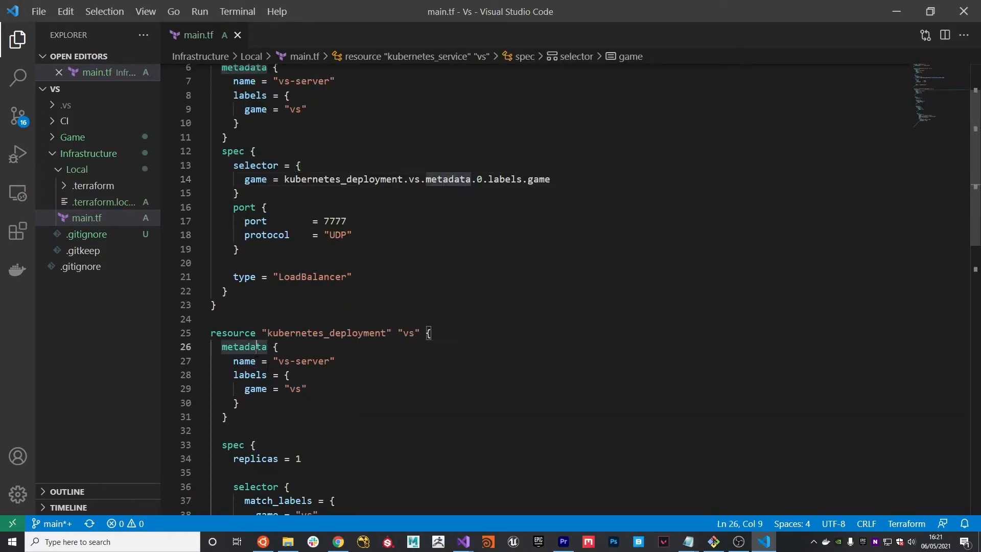
double_click(504, 179)
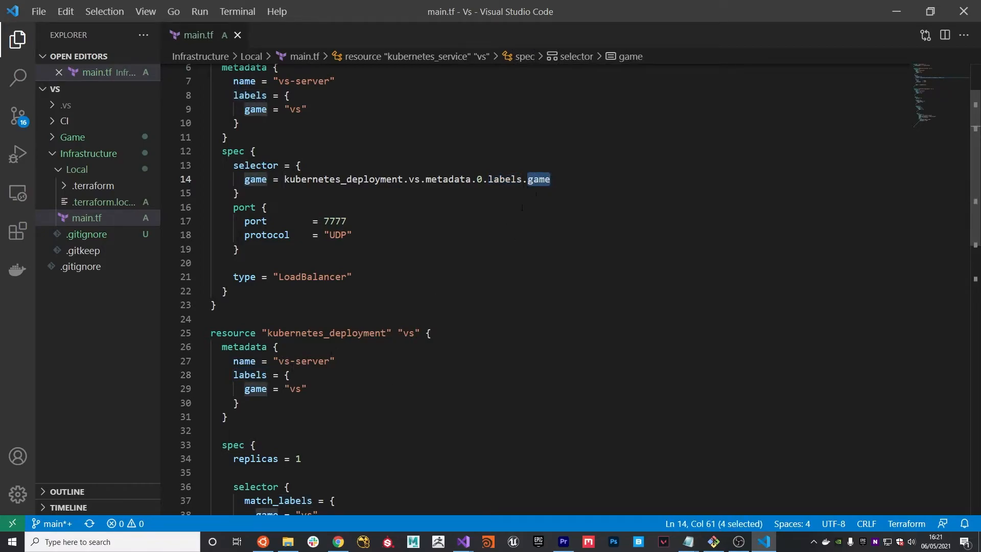
mouse_move(255, 179)
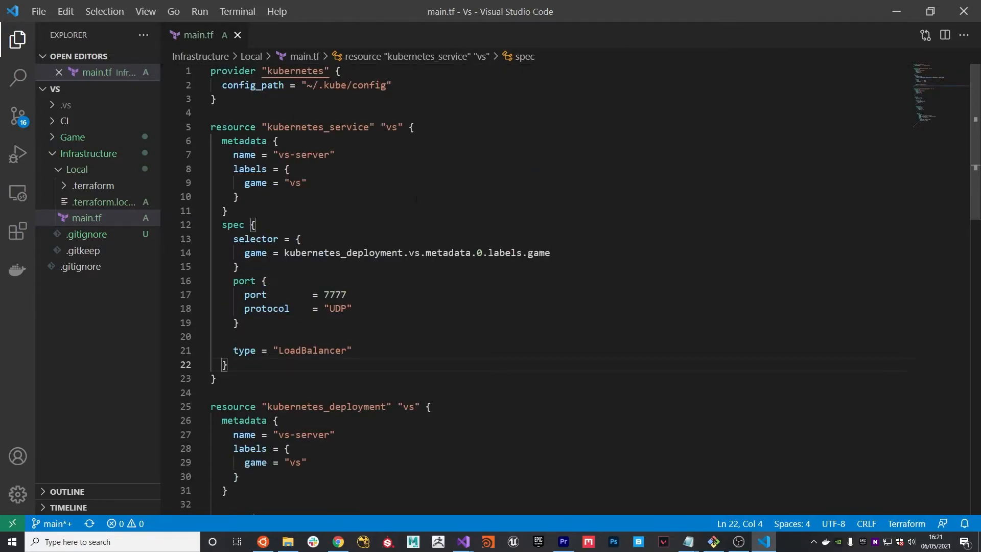
scroll(down, 3)
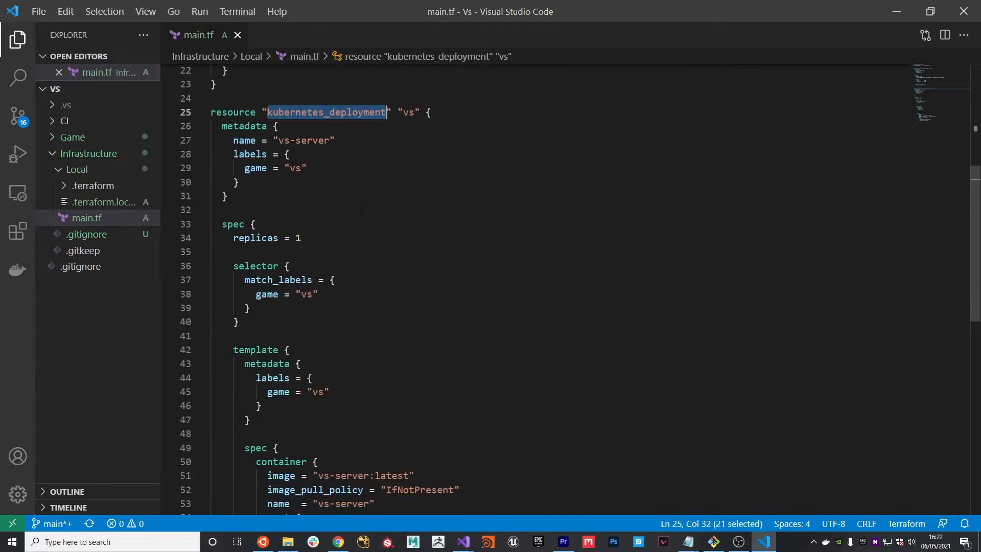
click(290, 205)
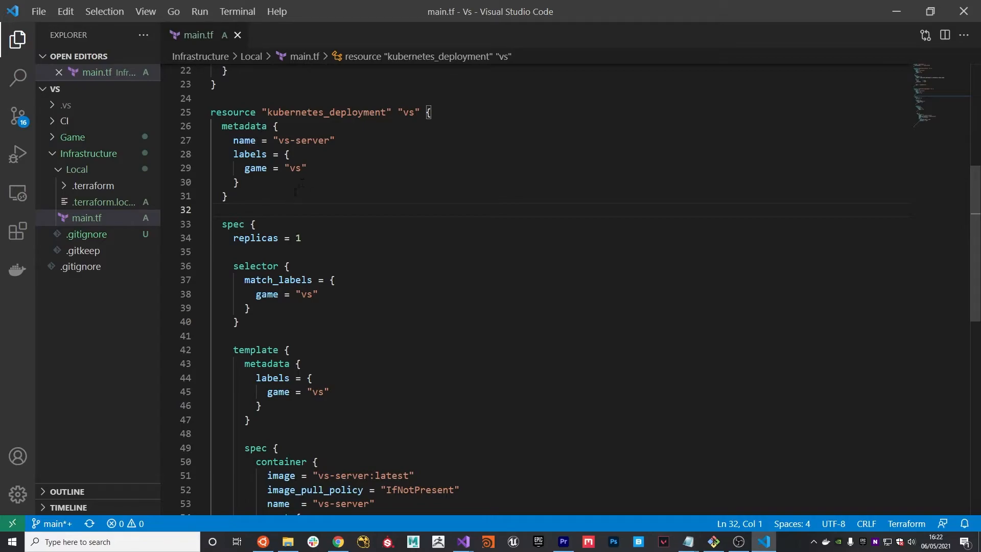
drag(233, 237, 300, 237)
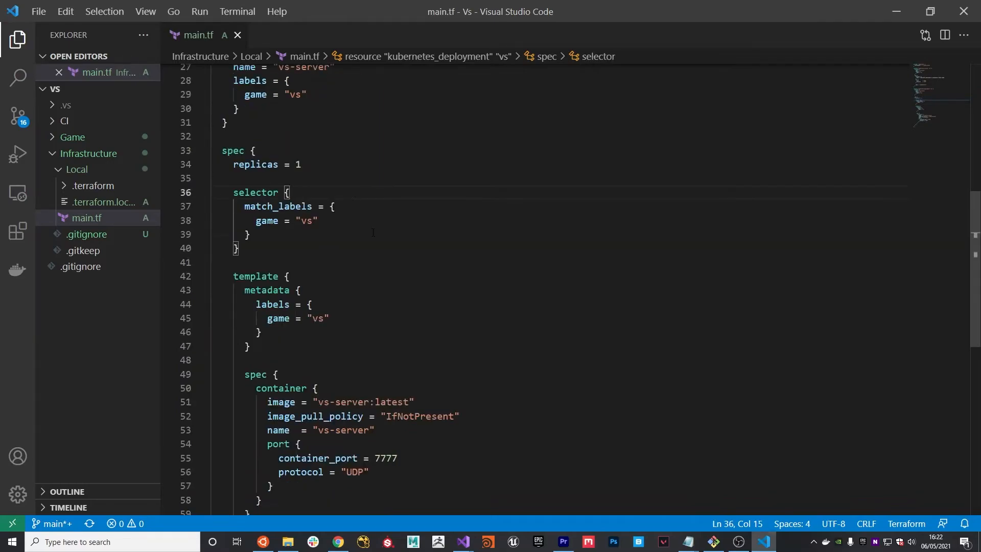
scroll(down, 3)
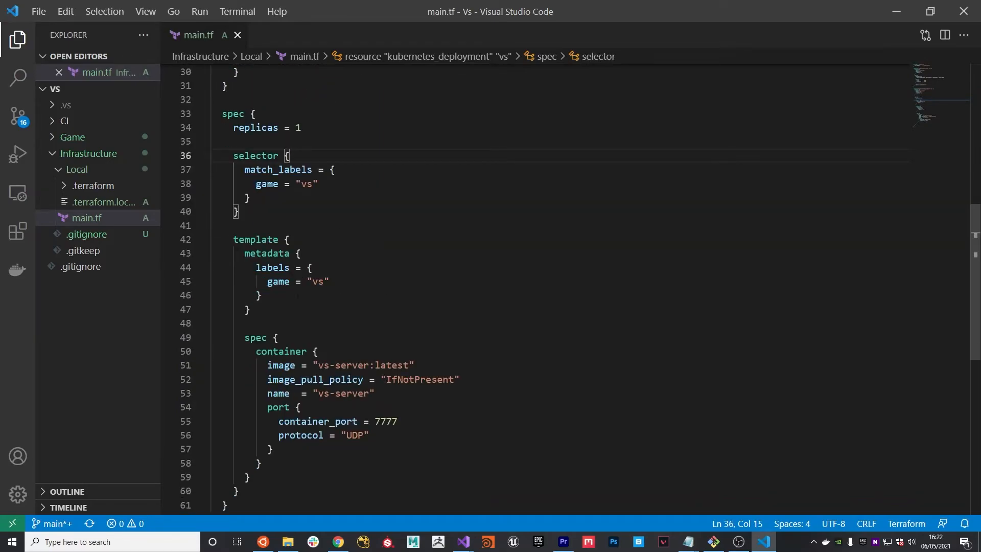
click(279, 282)
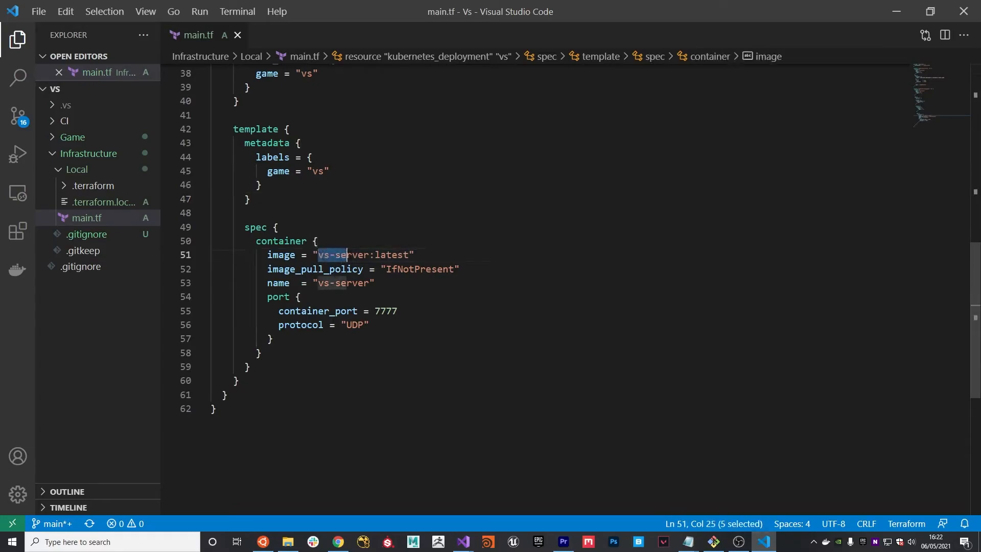
click(274, 227)
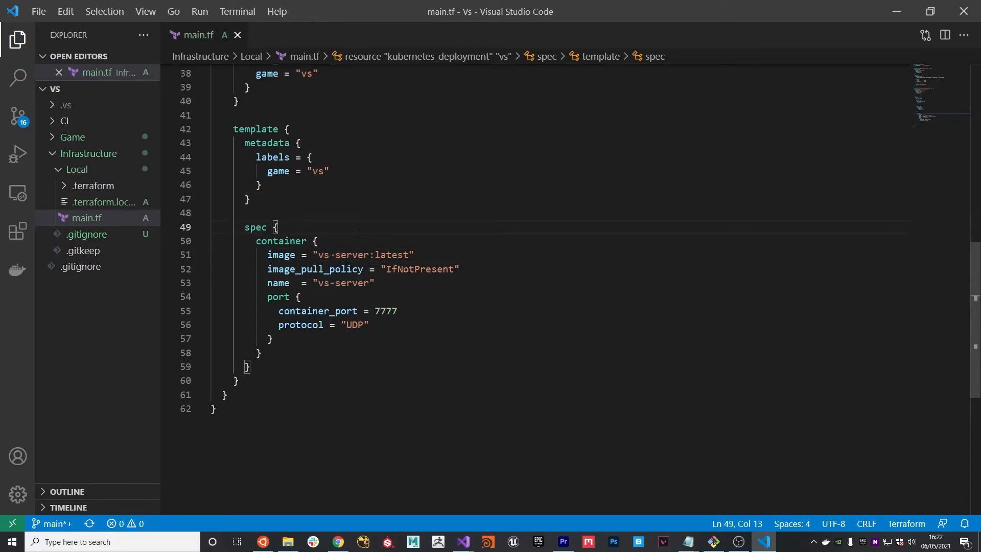
double_click(338, 255)
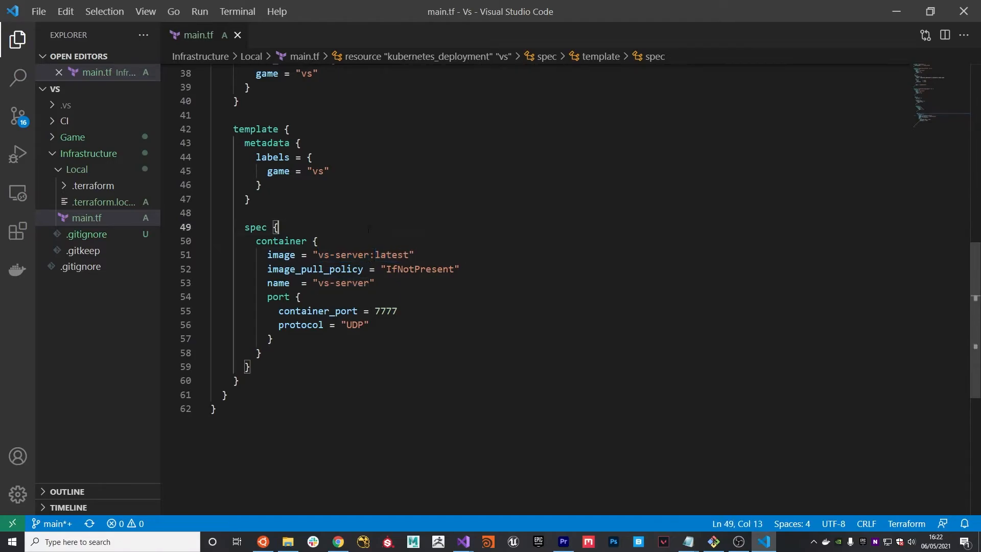
scroll(down, 3)
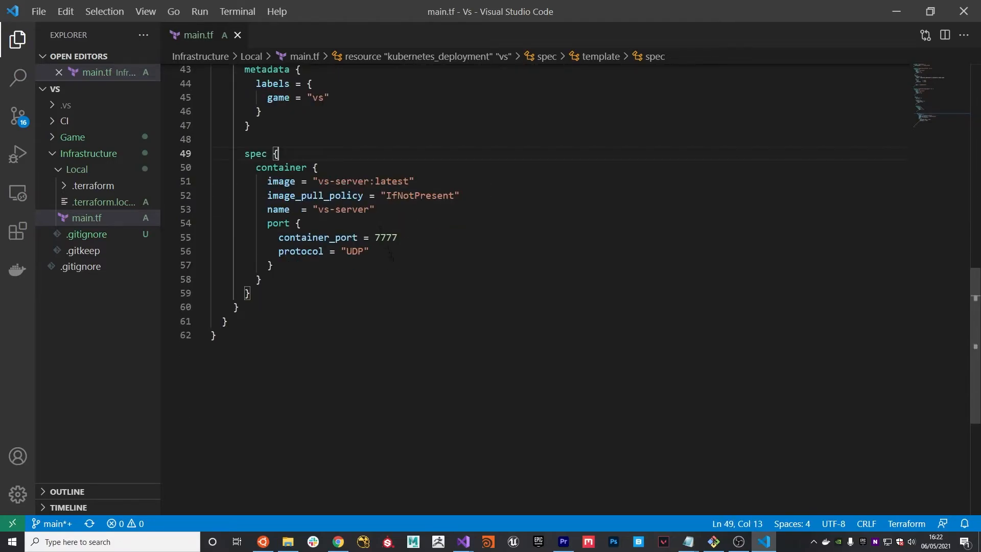
double_click(392, 218)
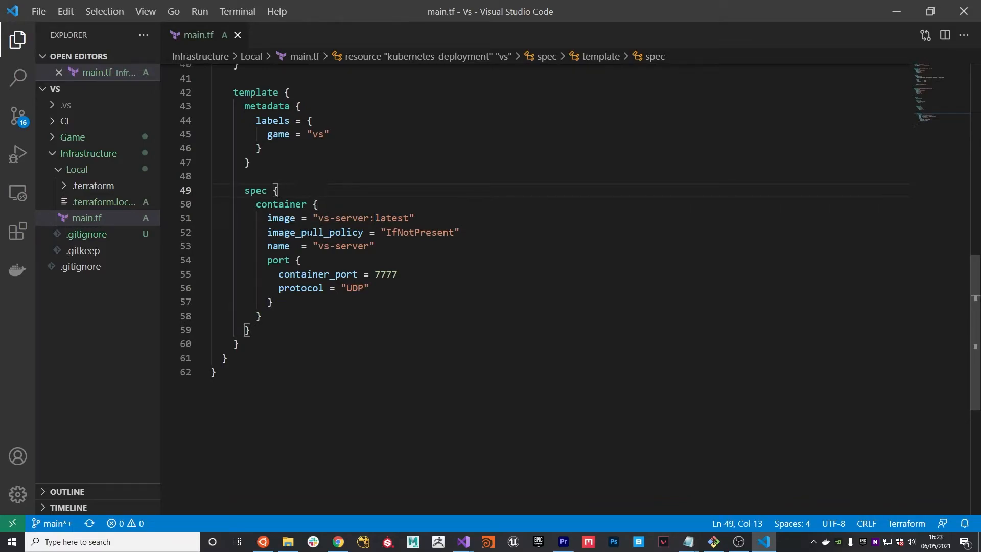
double_click(314, 232)
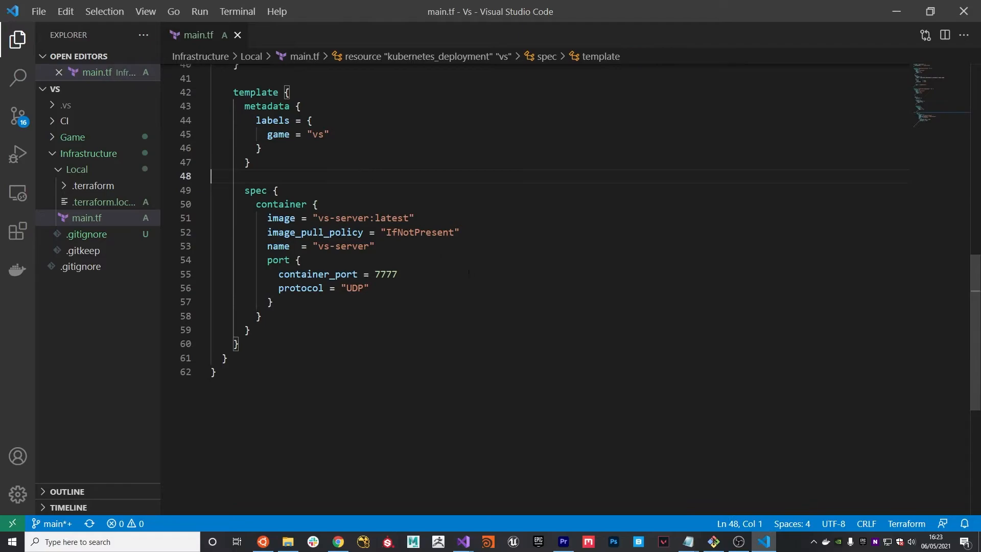
double_click(278, 246)
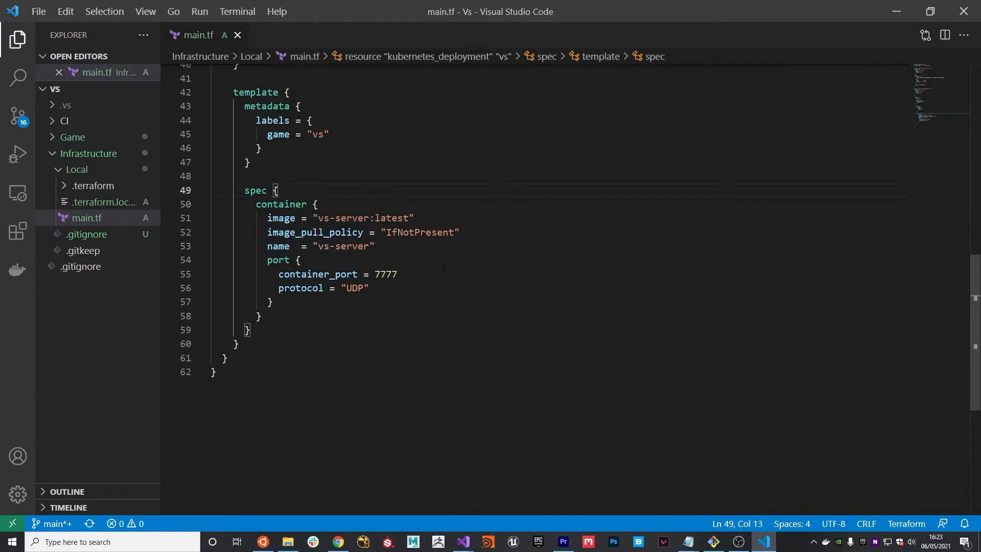
click(270, 302)
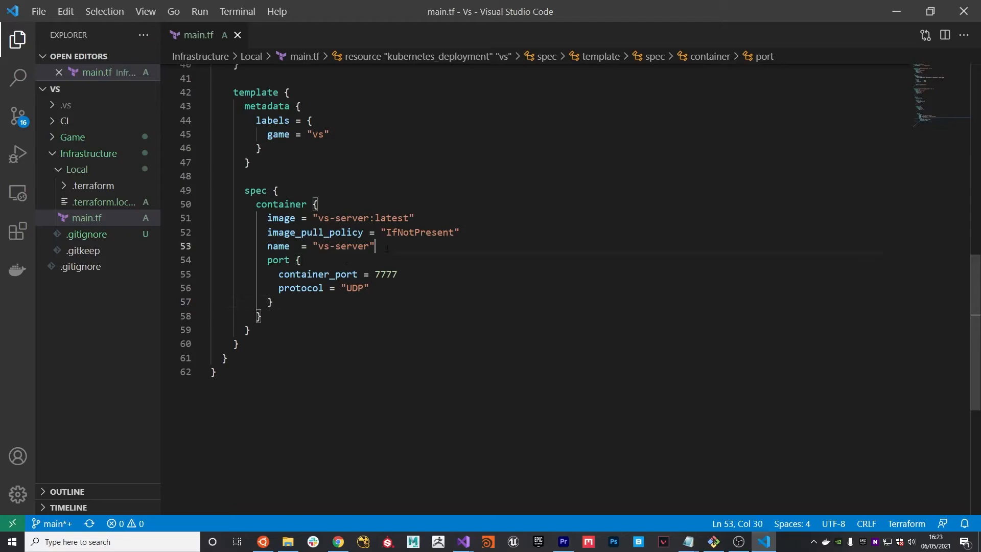
double_click(317, 274)
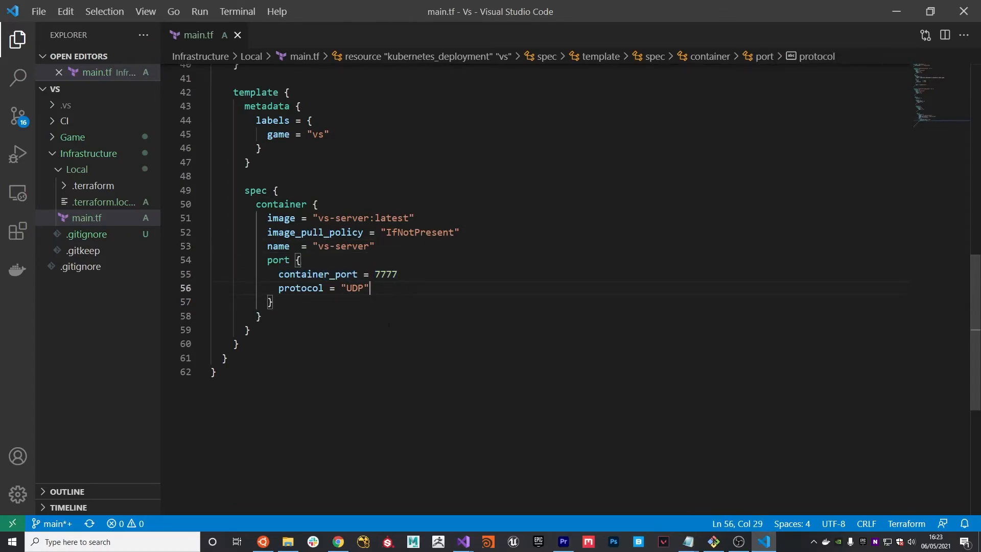
click(301, 260)
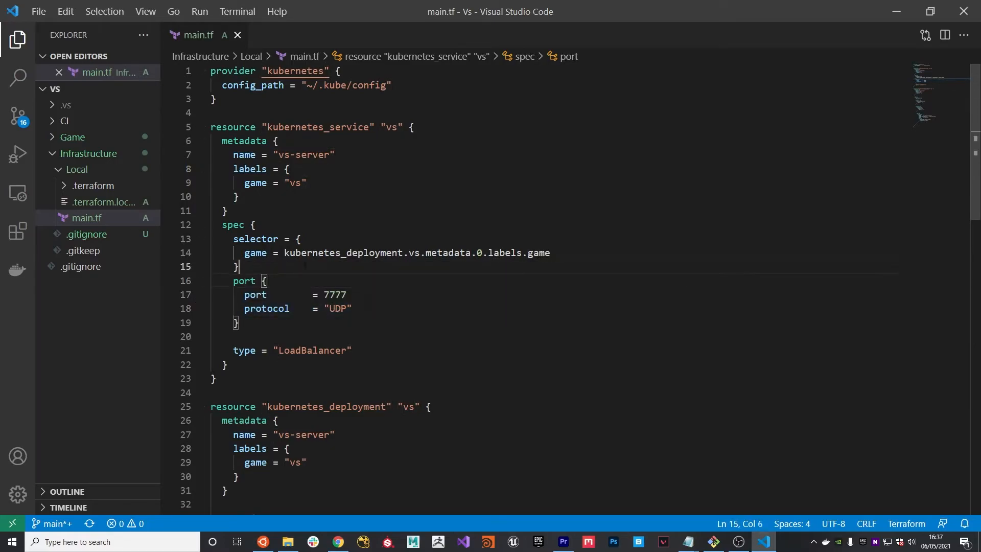
double_click(335, 294)
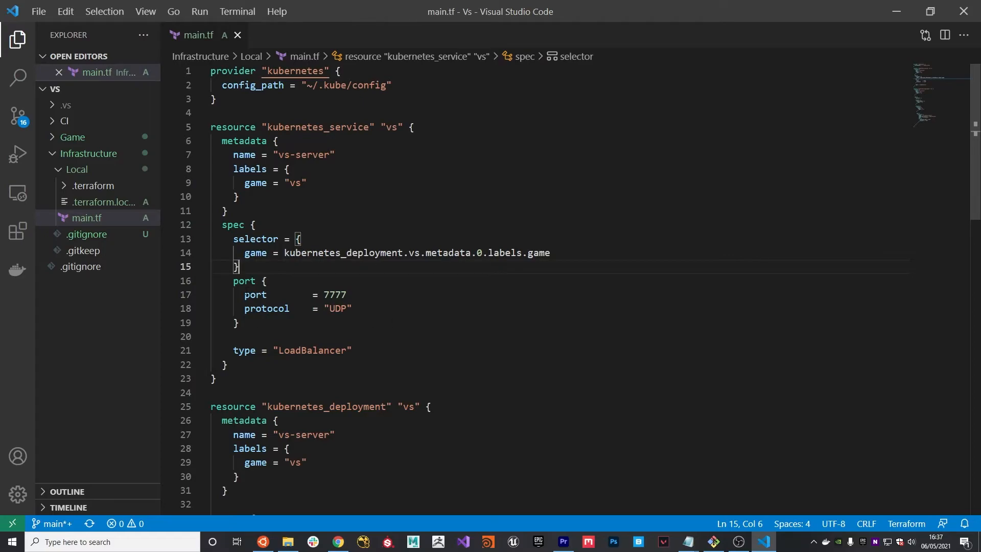
double_click(254, 294)
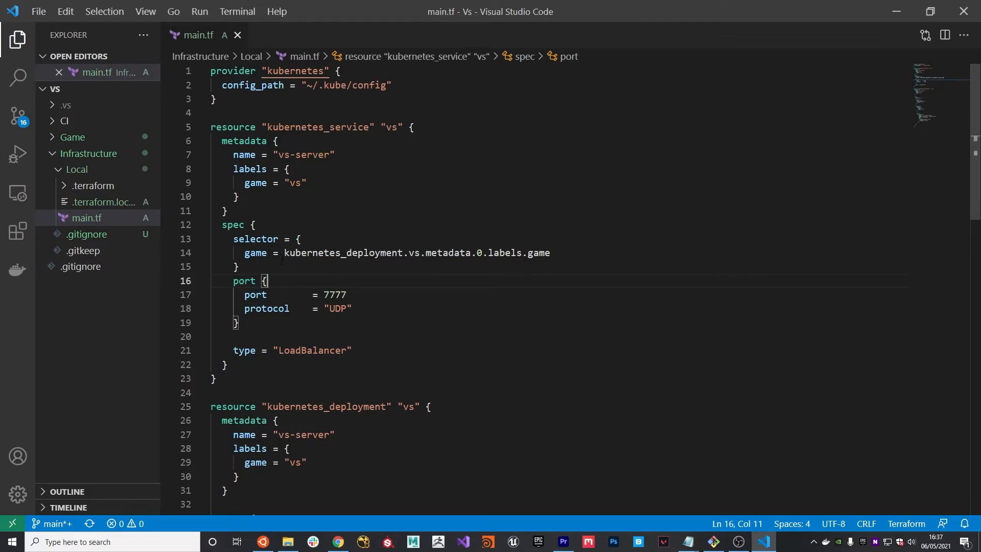
click(255, 224)
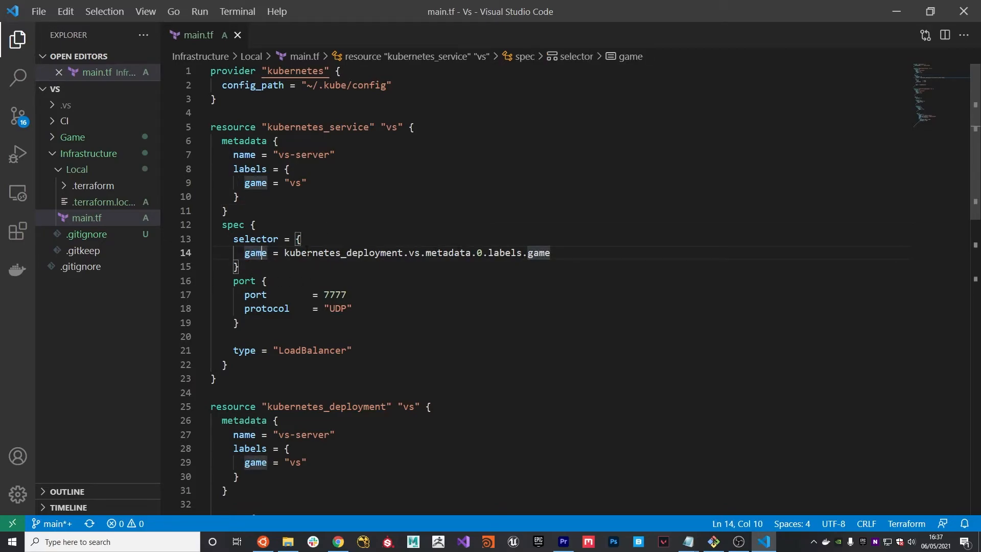
drag(284, 253, 551, 253)
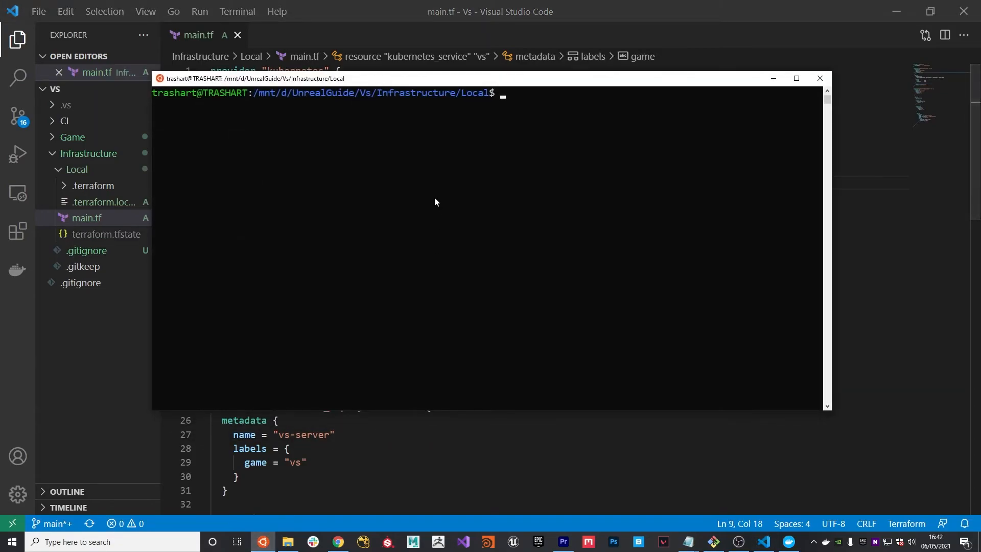
Step: Run terraform plan and terraform apply, confirming with yes to add the 2 resources
text(ter)
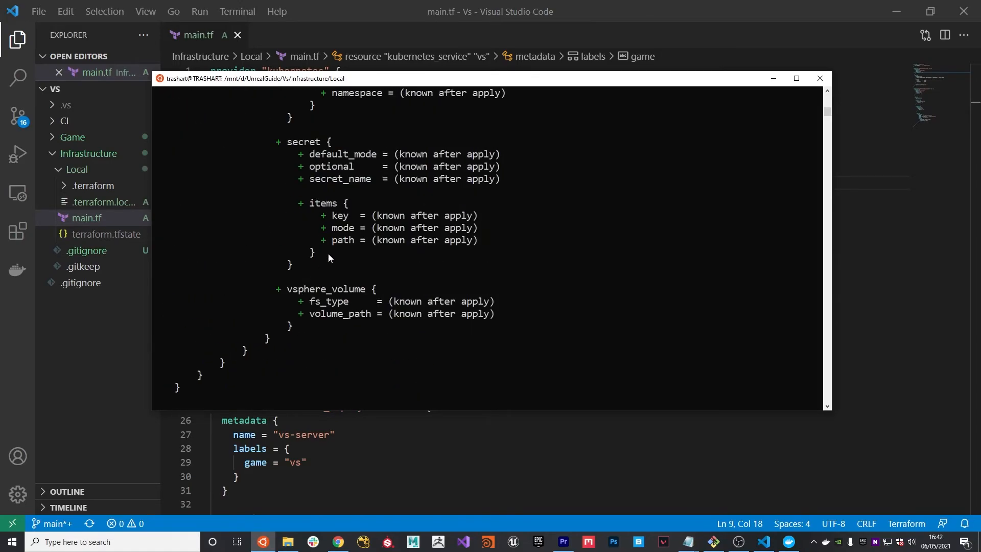
scroll(down, 3)
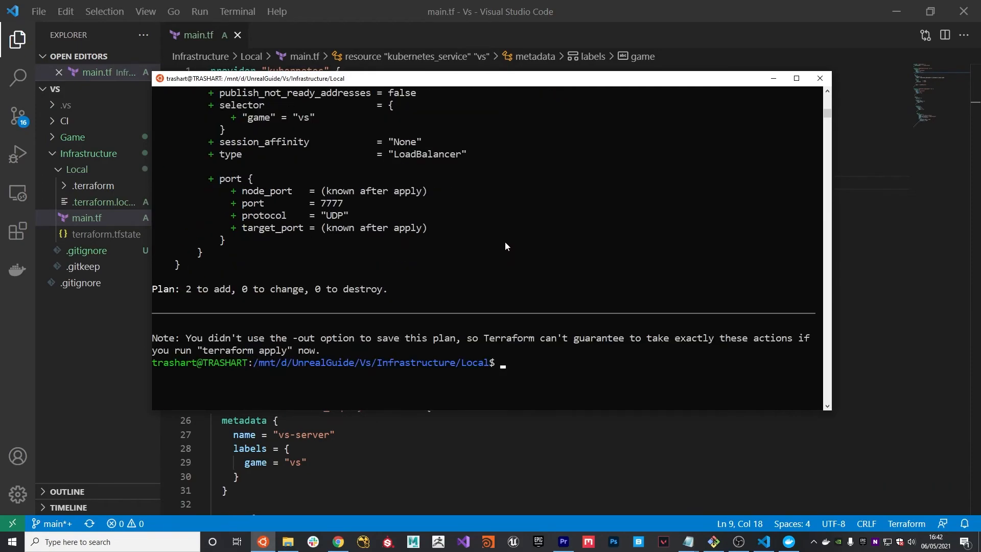
text(terraform plan)
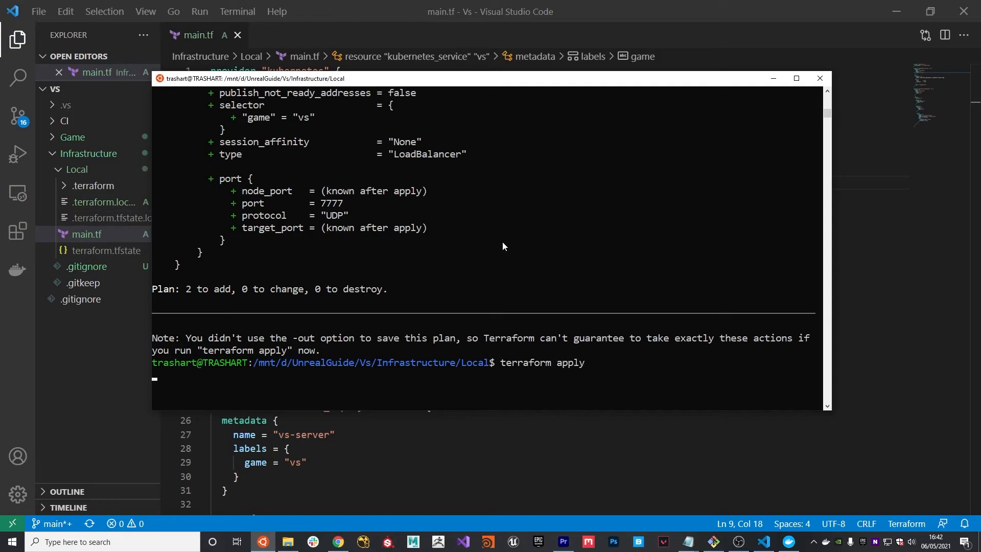
text(yes)
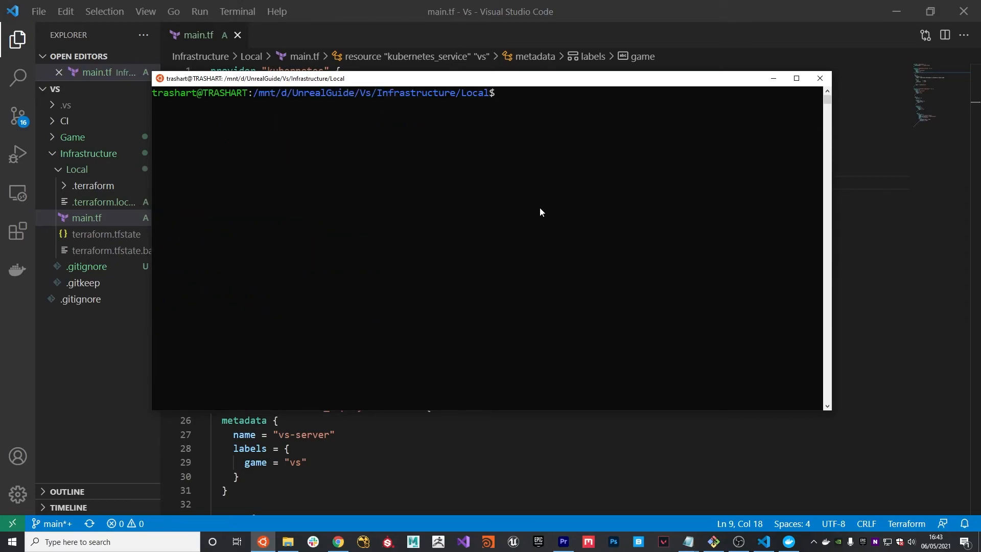
Step: List kubectl services, deployments and pods, showing vs-server on 7777/UDP with one running pod
text(kube)
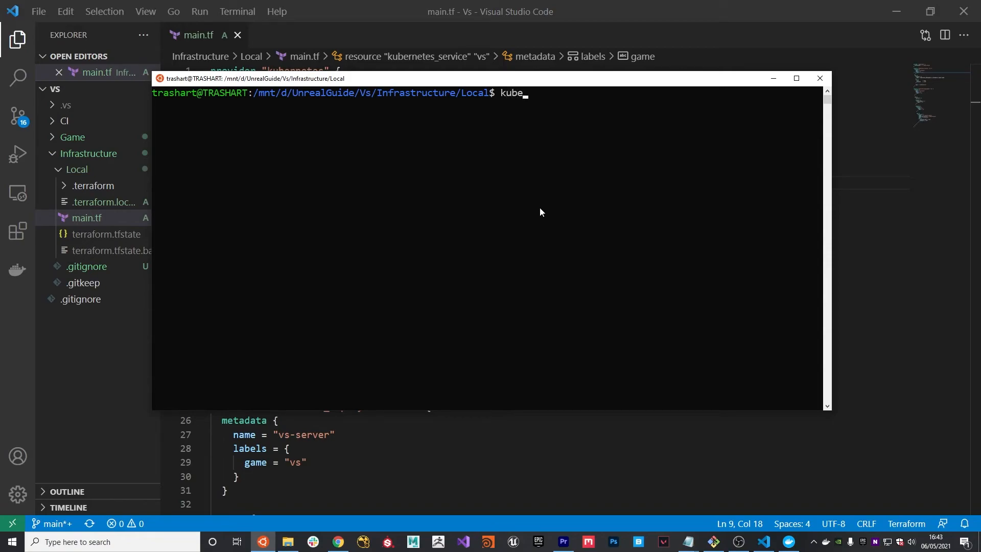
text(ctl)
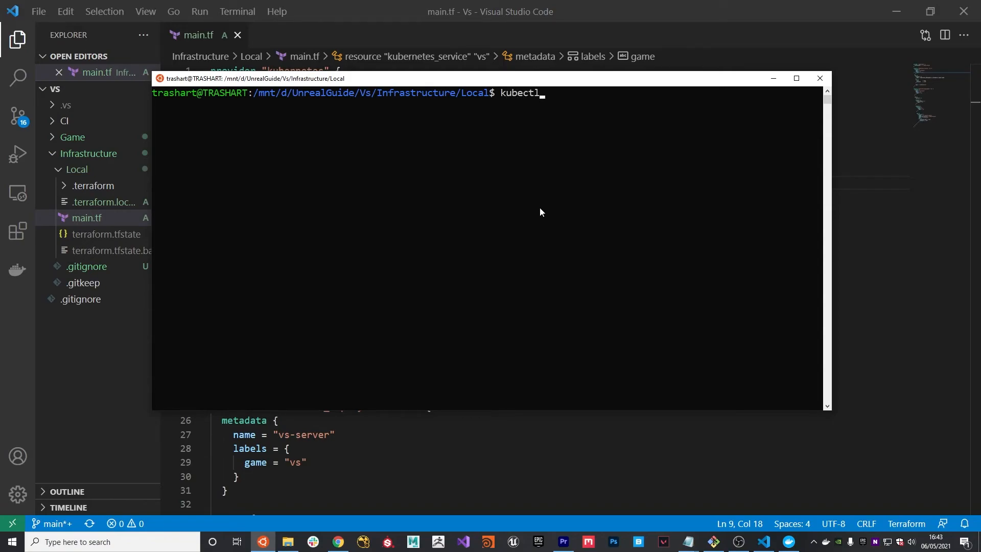
text(get services)
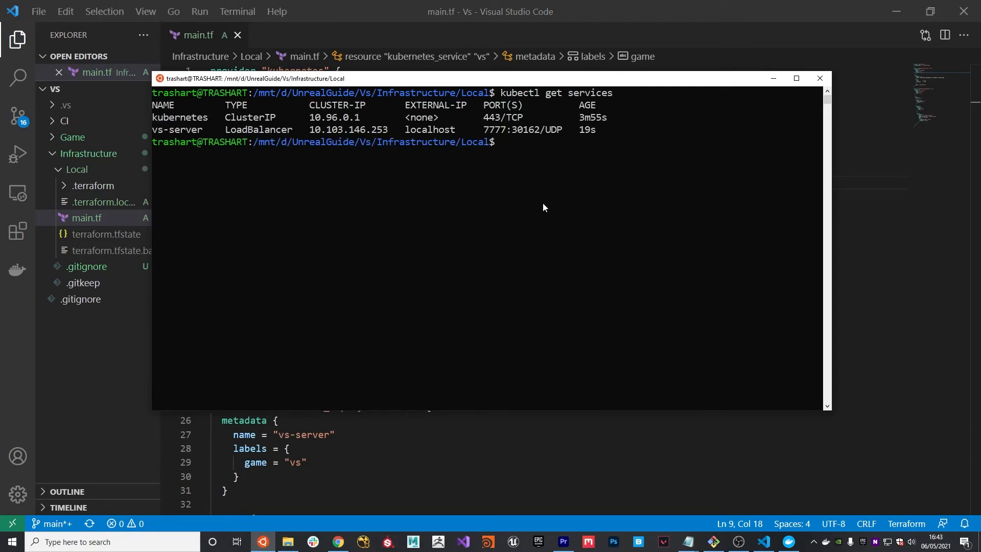
mouse_move(174, 136)
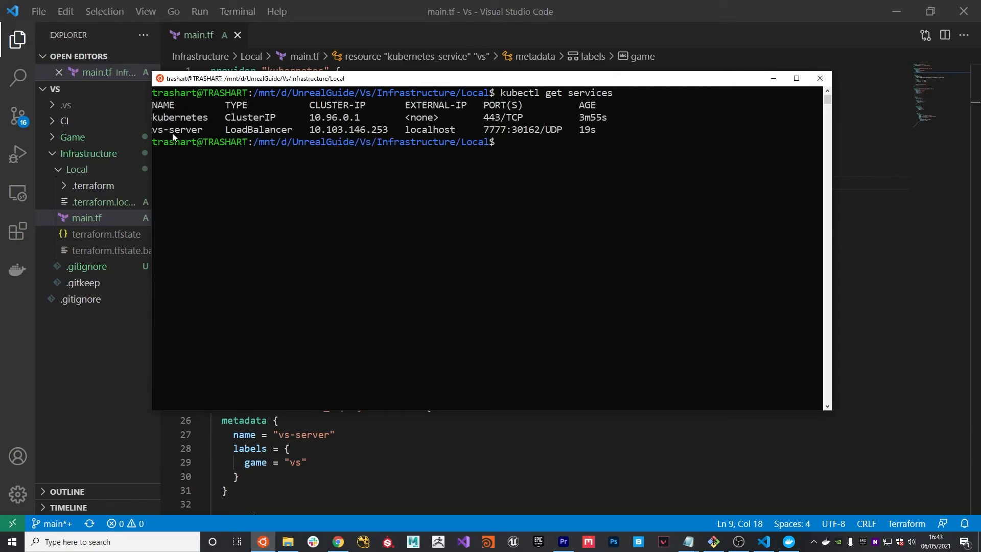
mouse_move(284, 154)
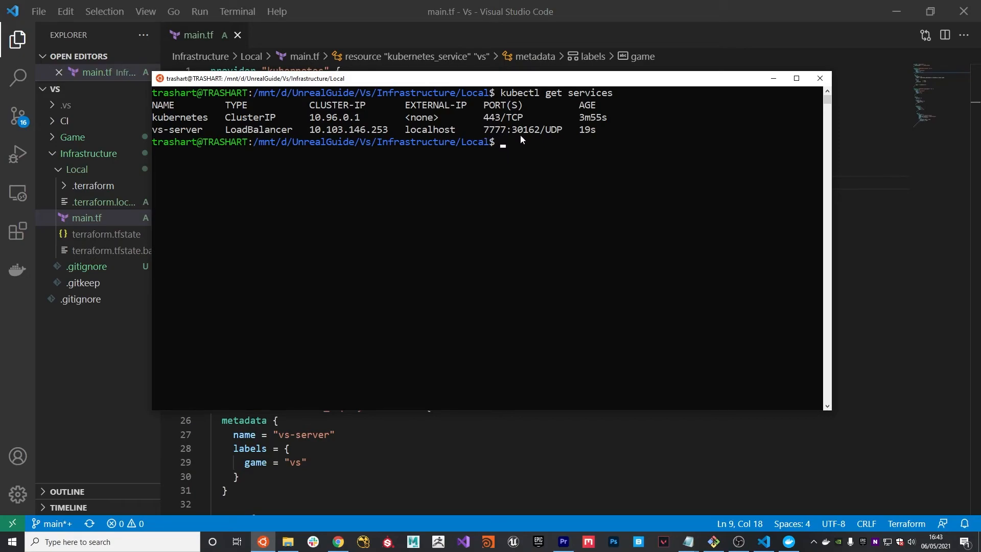
mouse_move(520, 134)
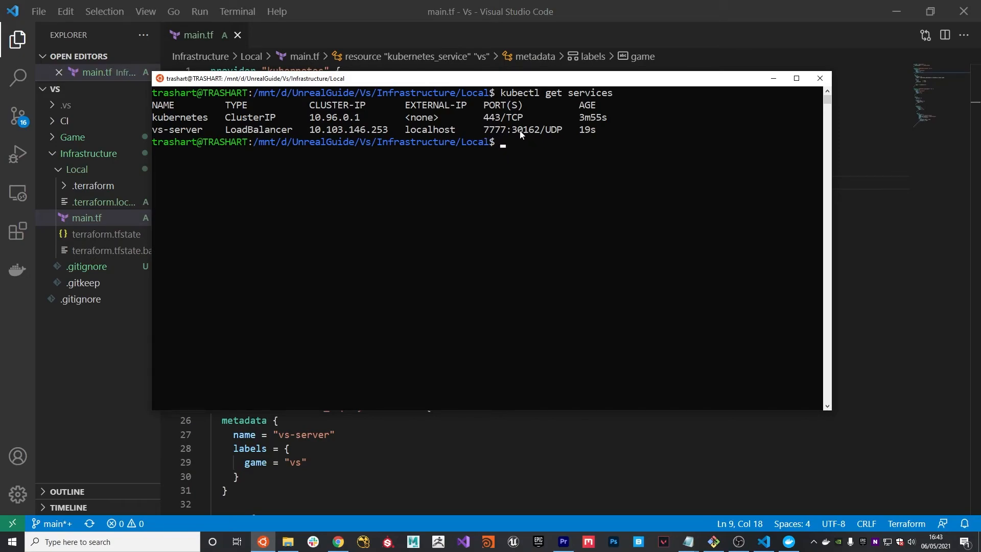
mouse_move(532, 148)
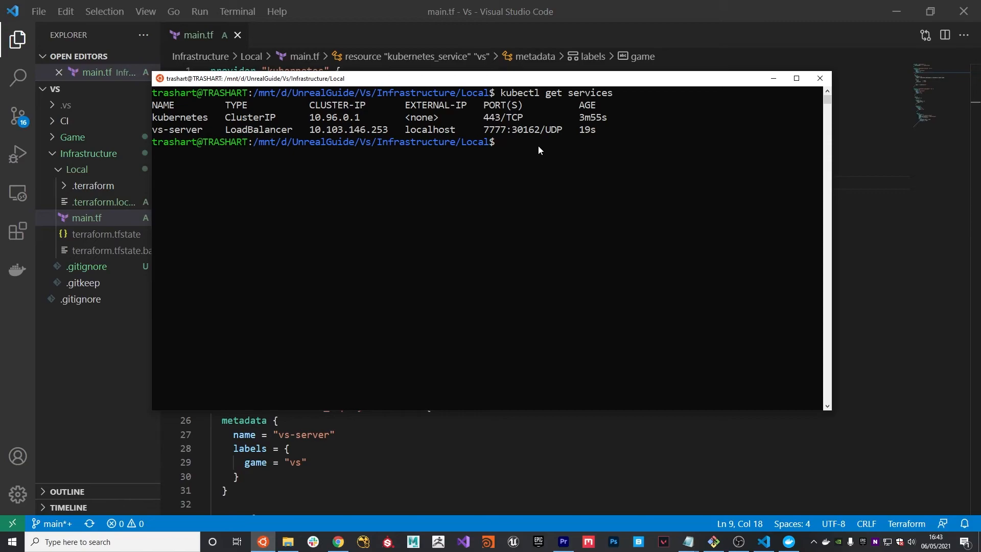
text(kubectl get)
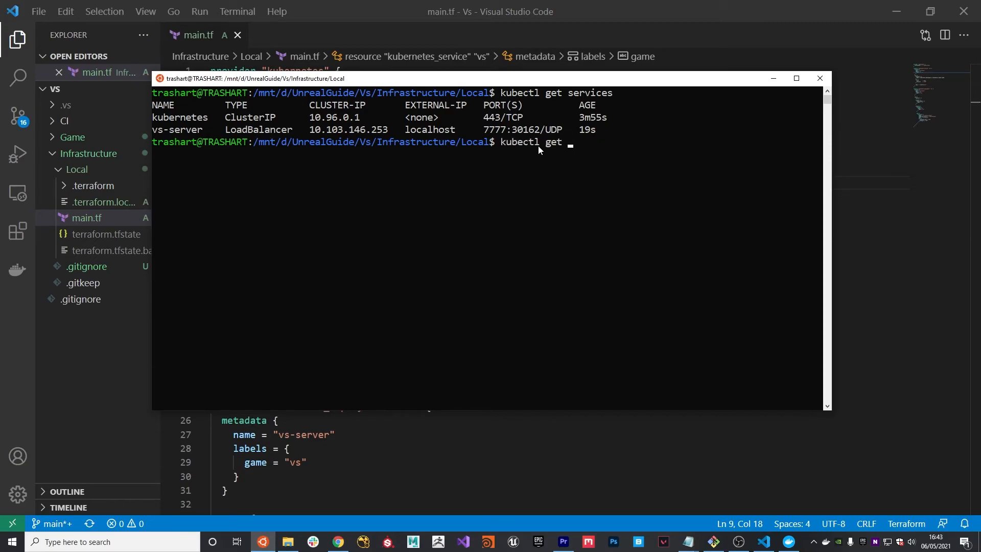
text(depl)
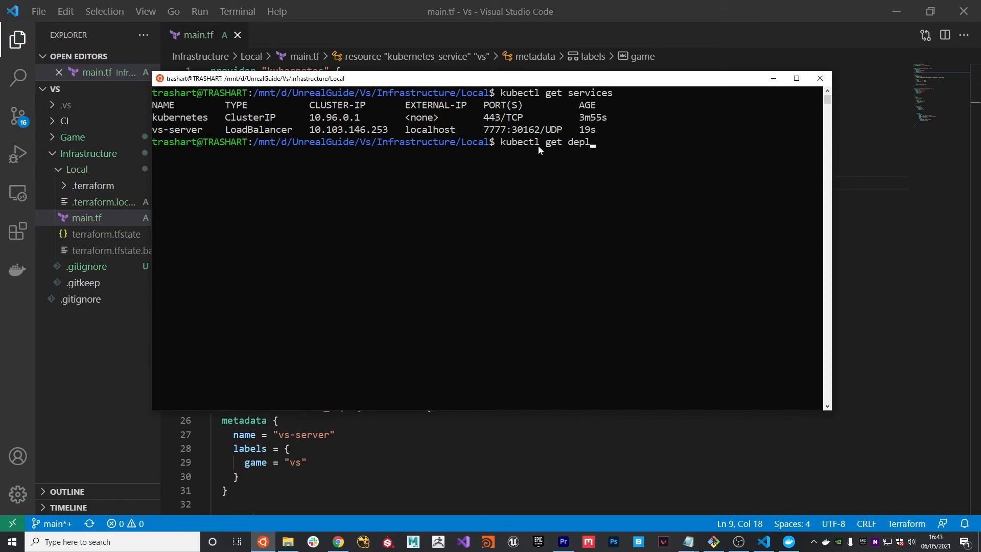
key(Enter)
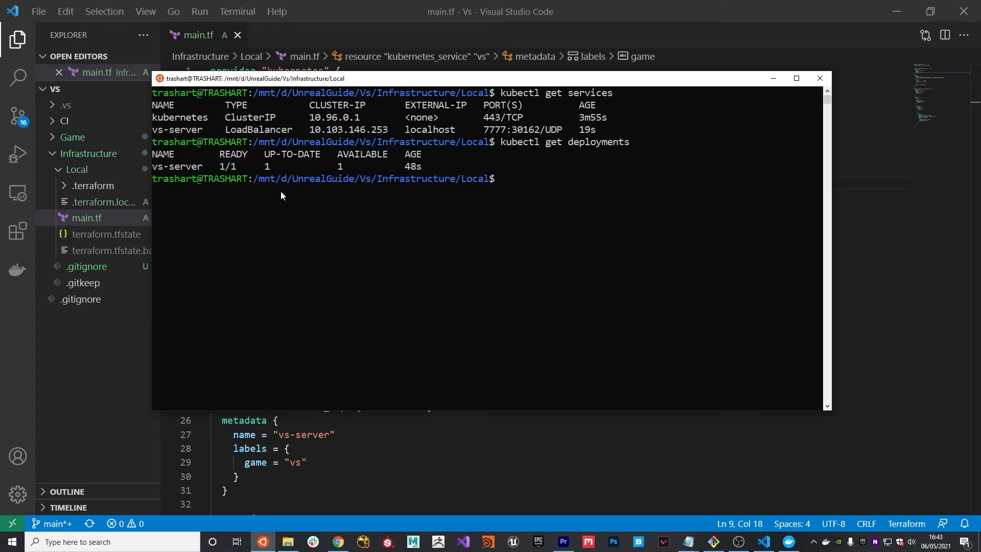
text(kubectl get deploy)
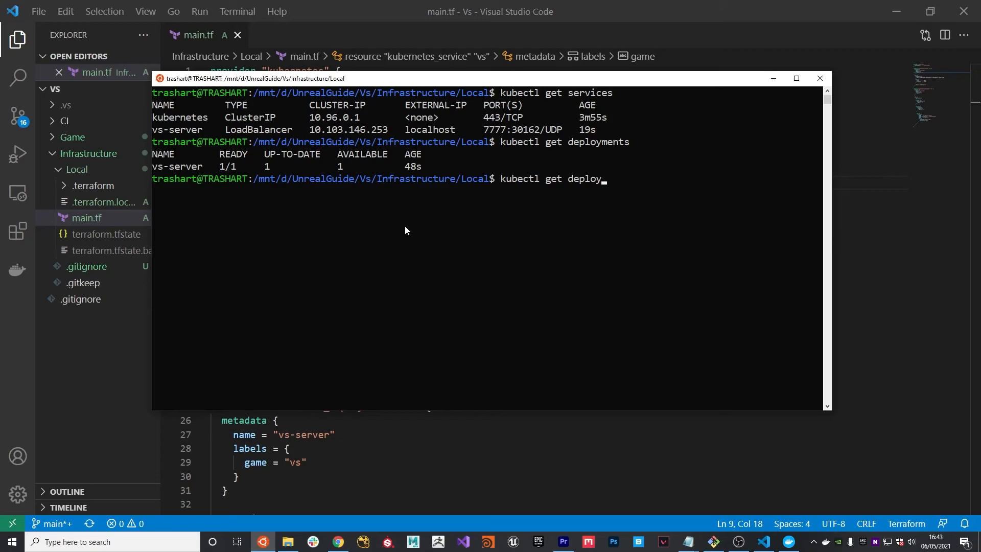
text(pods)
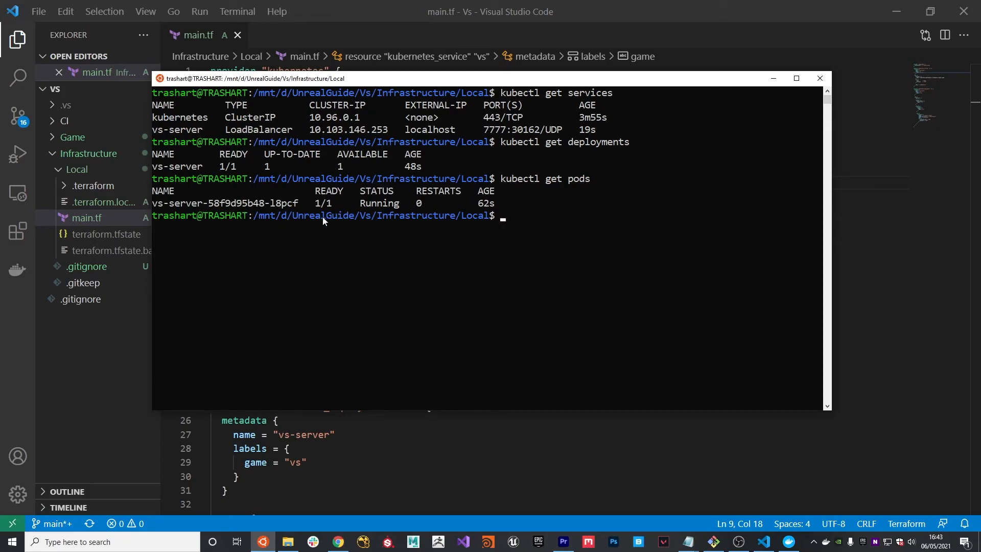
mouse_move(350, 209)
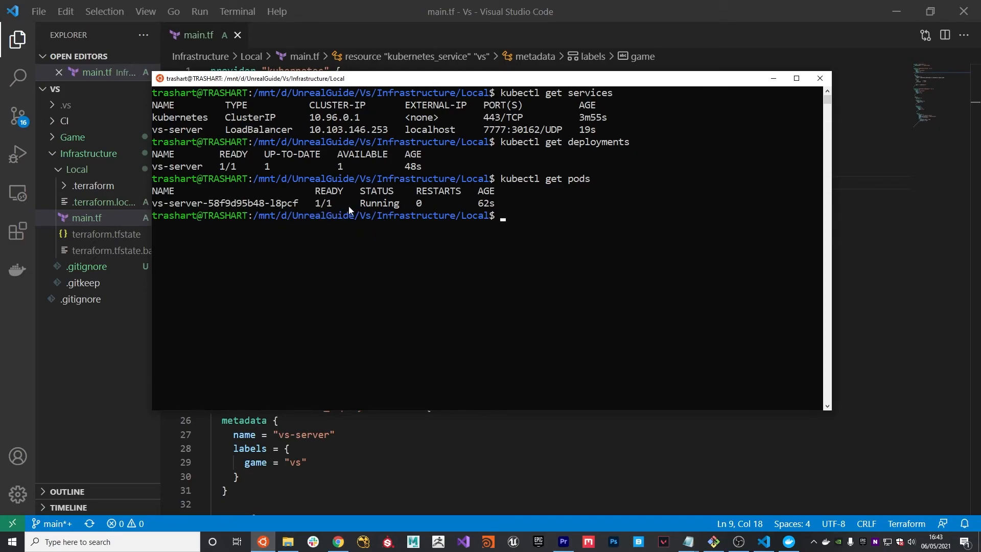
text(kubectl get p)
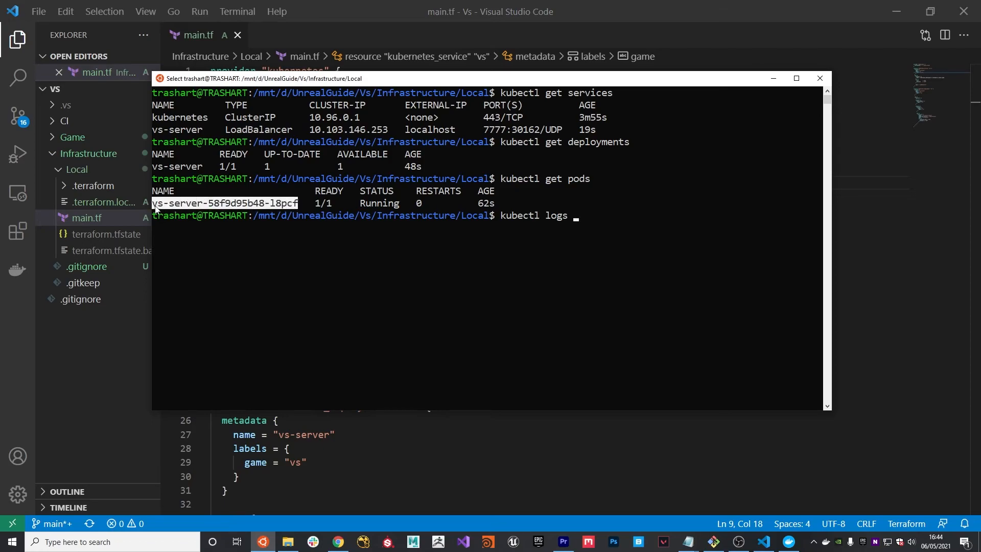
Step: Print pod vs-server-58f9d95b48-l8pcf's log, recheck pods, then follow its log with -f
key(Enter)
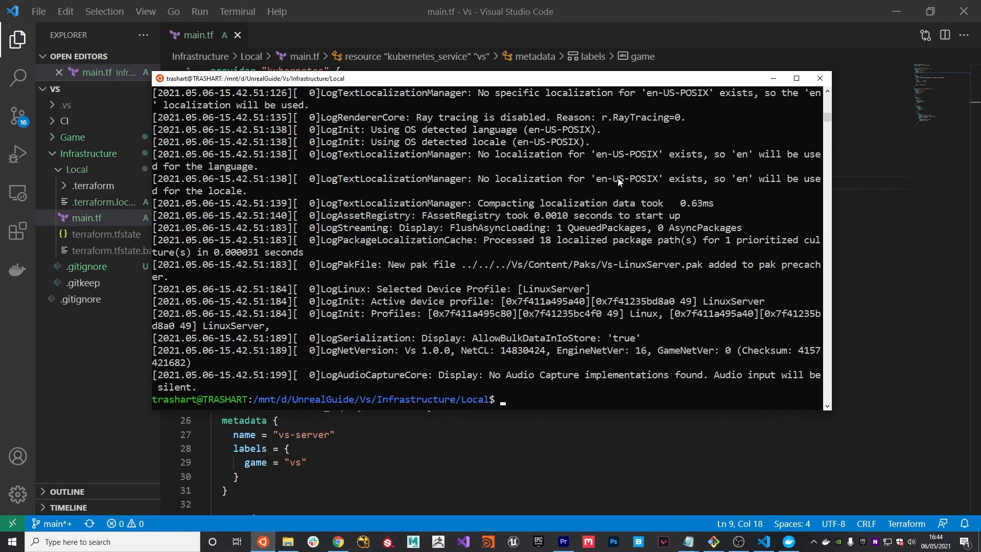
text(vs-server-58f9d95b48-l8pcf)
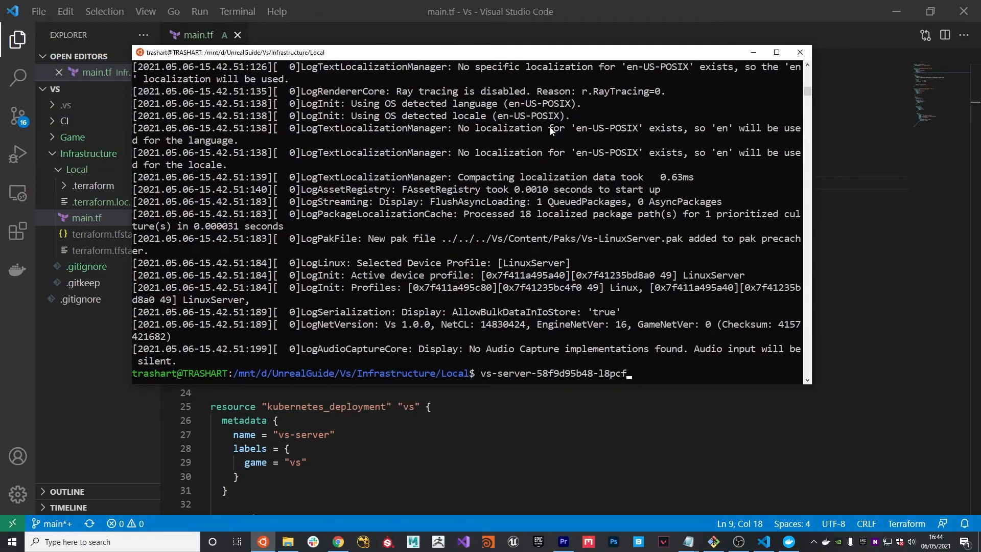
key(BackSpace)
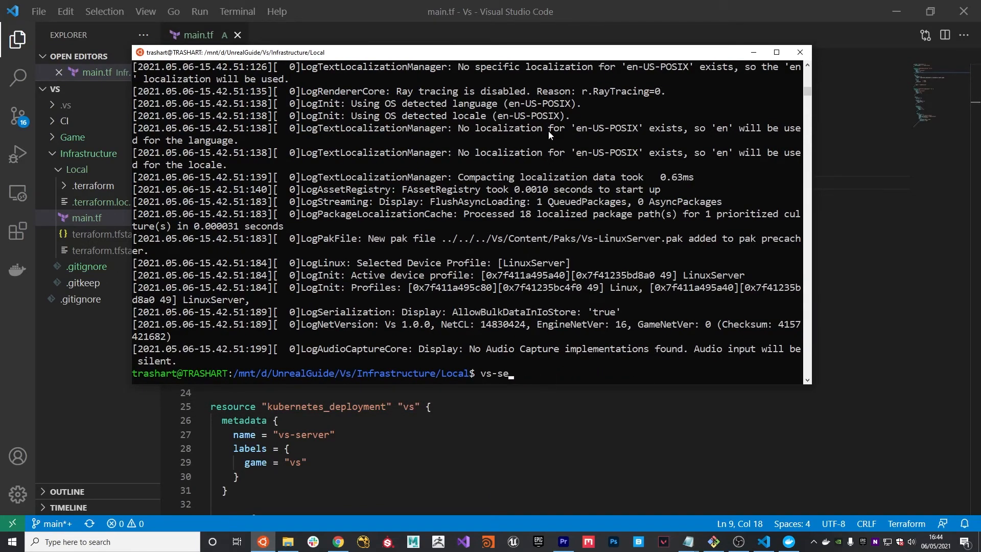
text(kubectl logs vs-server-58f9d95b48-18pcf)
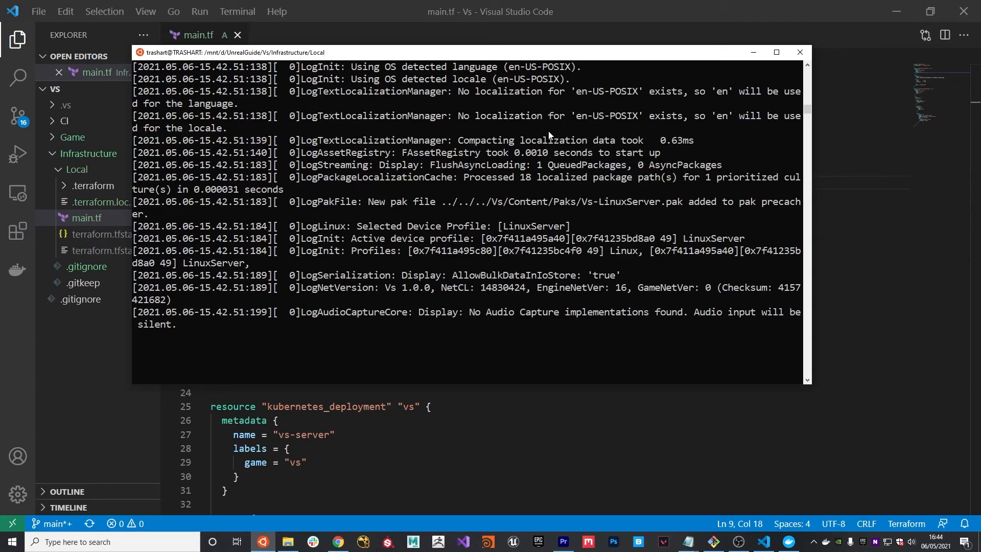
key(Ctrl+c)
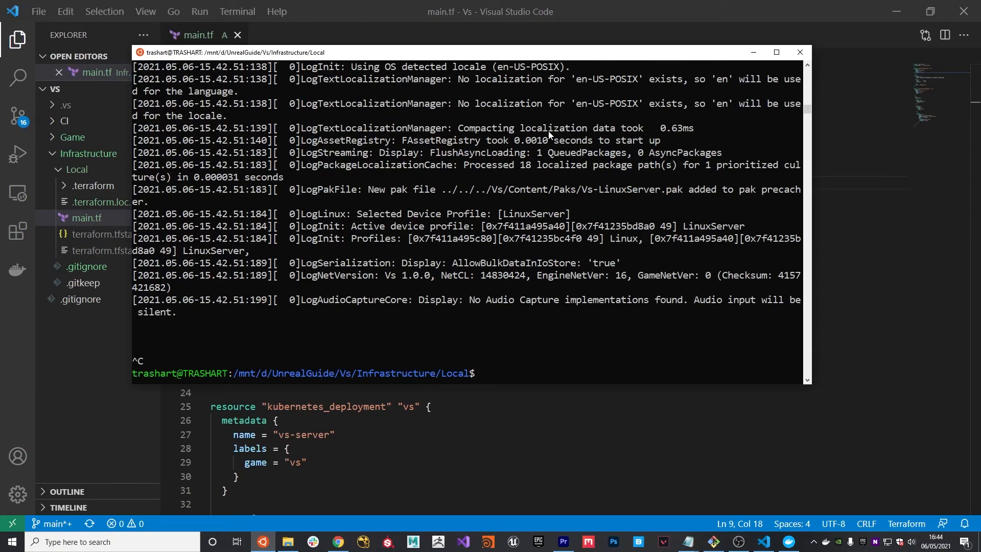
text(kubectl get pods)
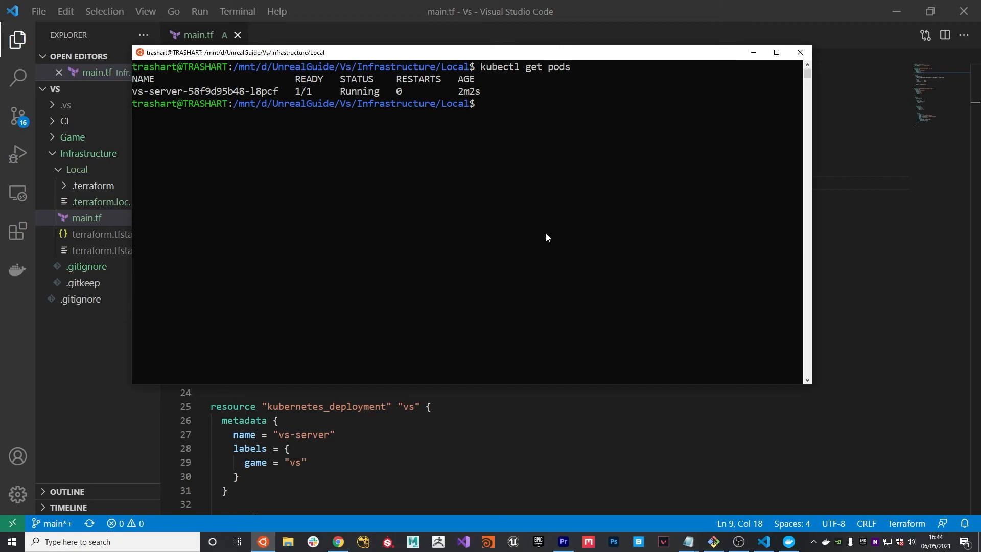
mouse_move(311, 155)
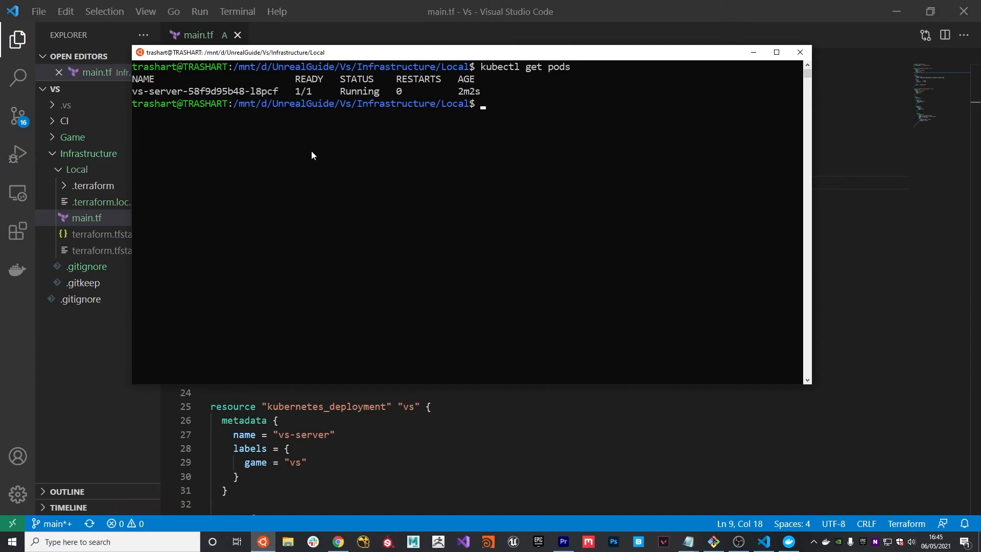
text(kubectl logs vs-server-58f9d95b48-18pcf -f)
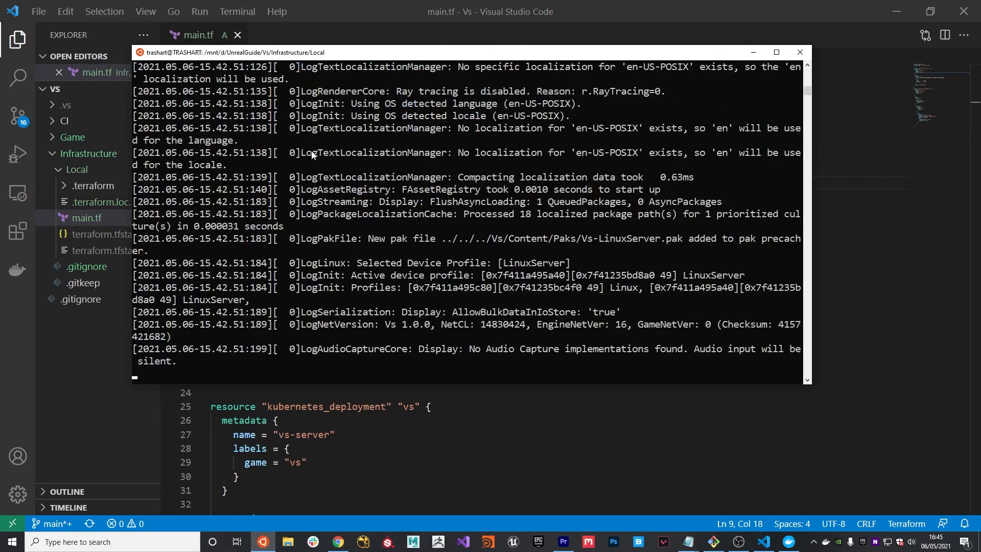
mouse_move(461, 126)
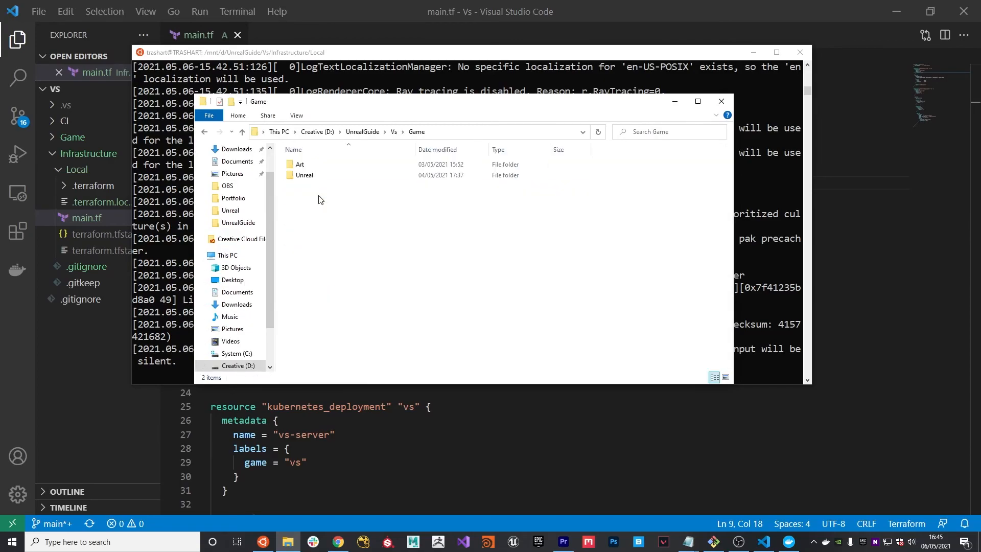
Step: Open the Unreal folder inside D:\UnrealGuide\Vs\Game
double_click(305, 175)
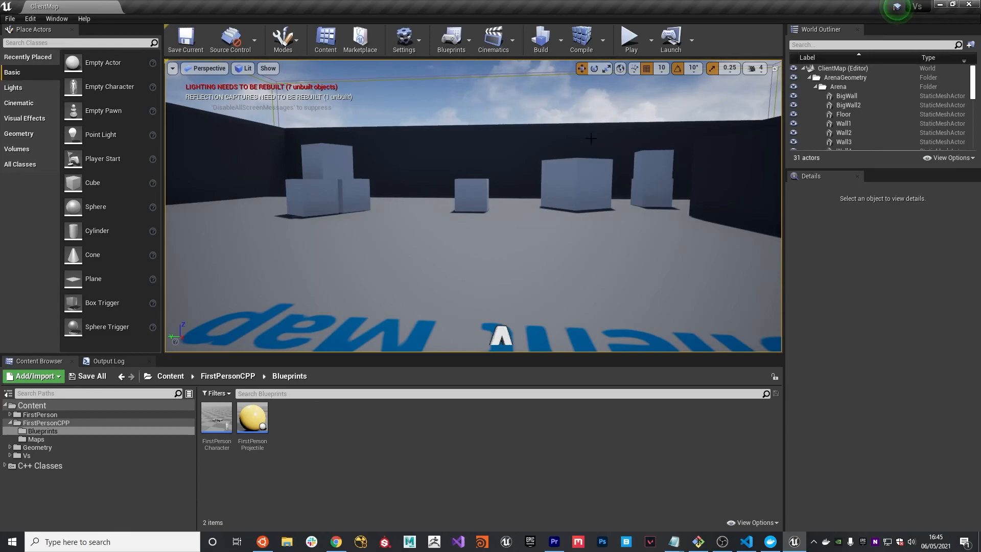
Step: Play the ClientMap level so the client connects to the vs-server pod
click(631, 35)
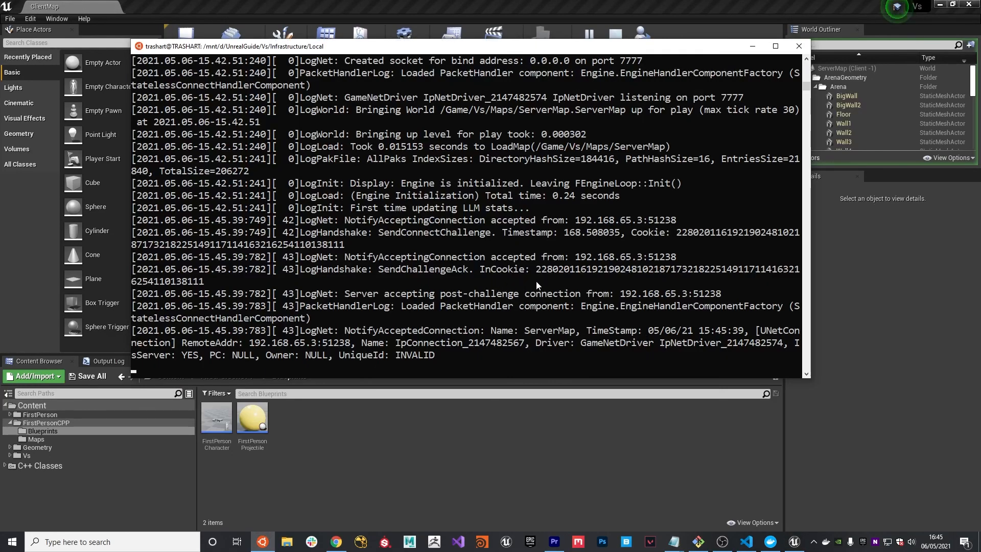
mouse_move(460, 261)
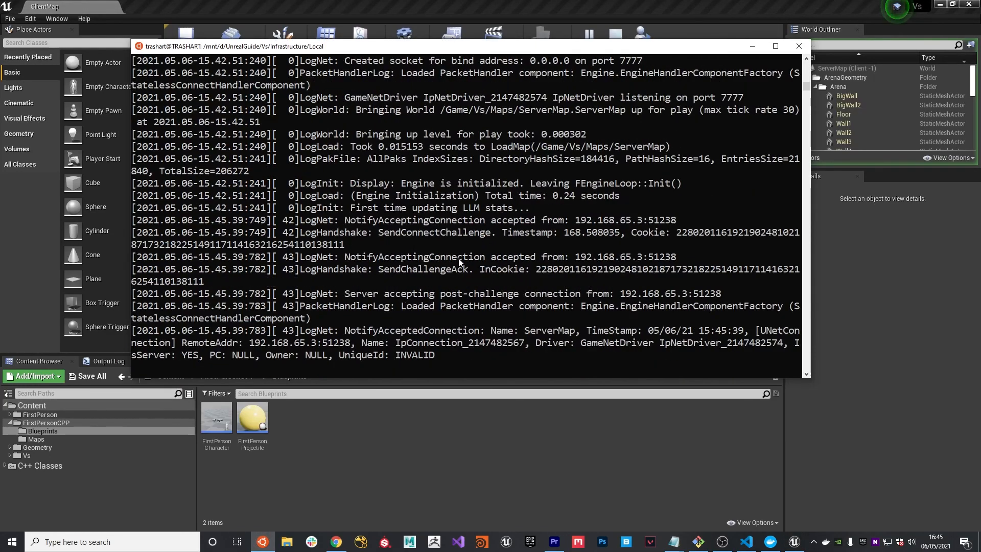
mouse_move(524, 319)
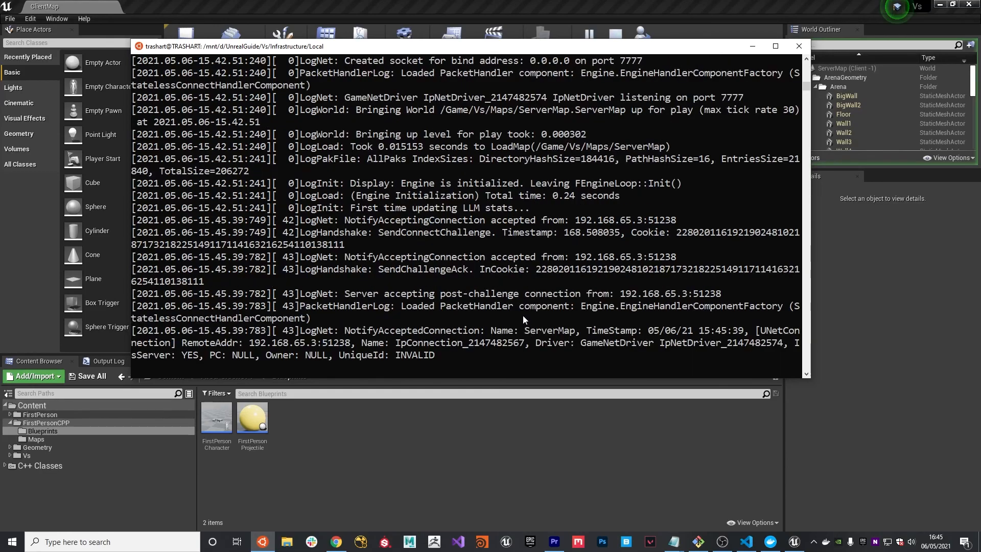
mouse_move(486, 266)
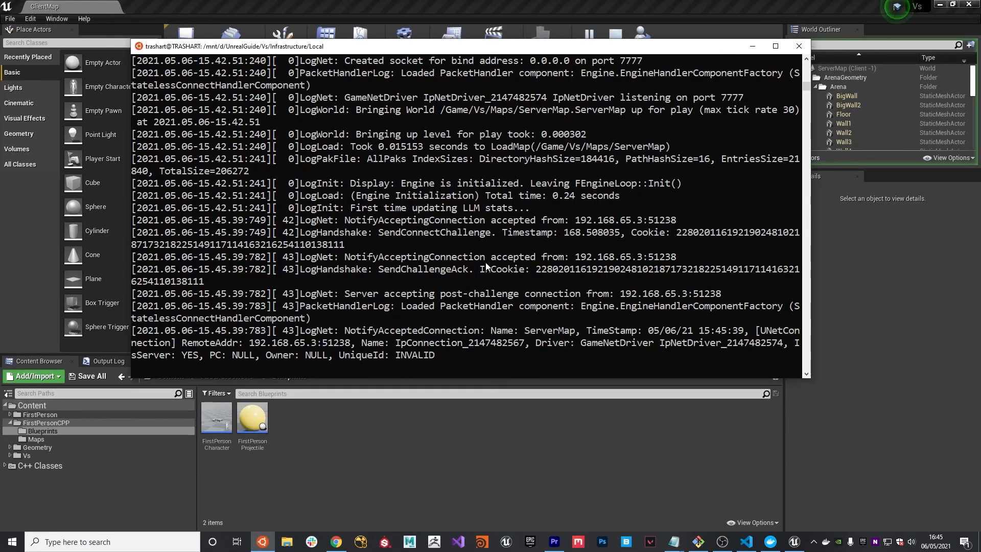